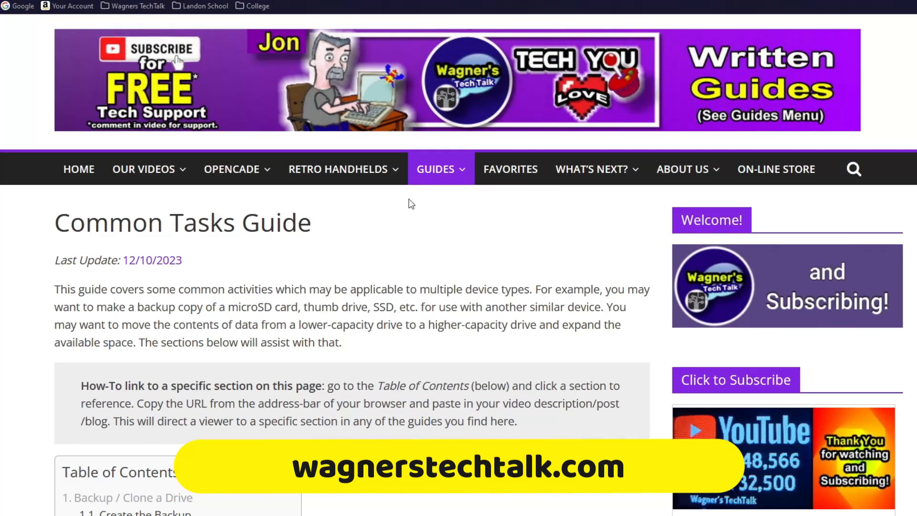
Step: Scroll the Common Tasks Guide's table of contents and jump to 'Create the Backup'
click(436, 169)
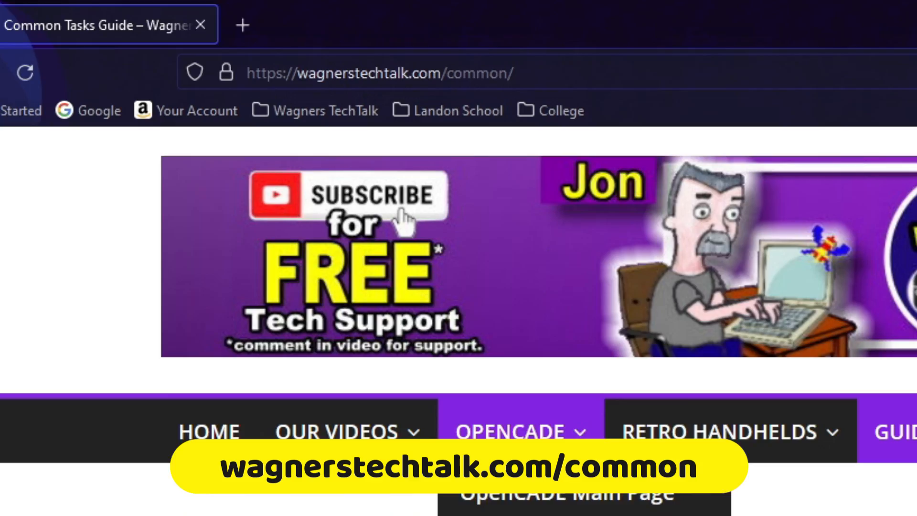
scroll(down, 3)
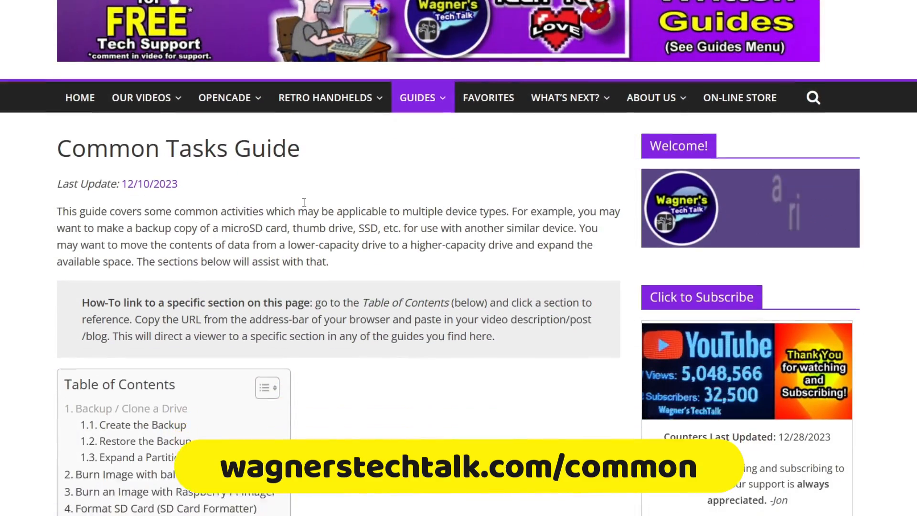
scroll(down, 3)
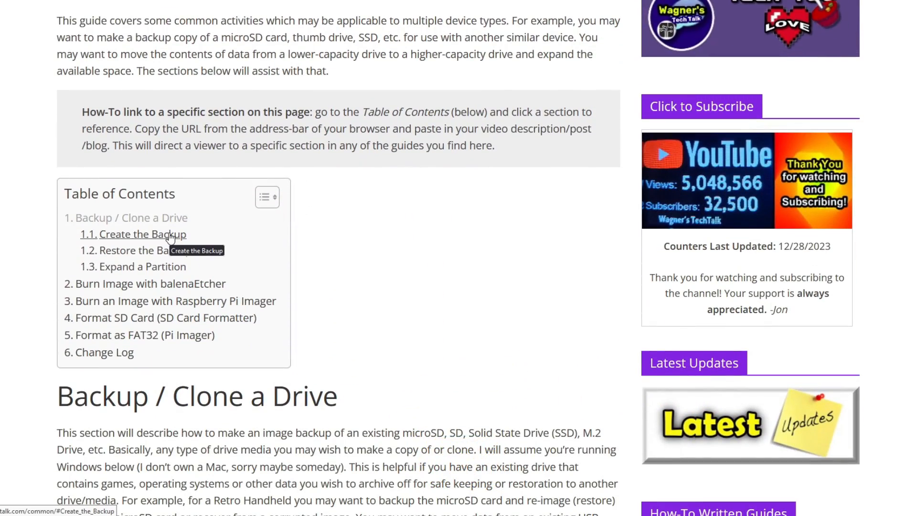
click(134, 234)
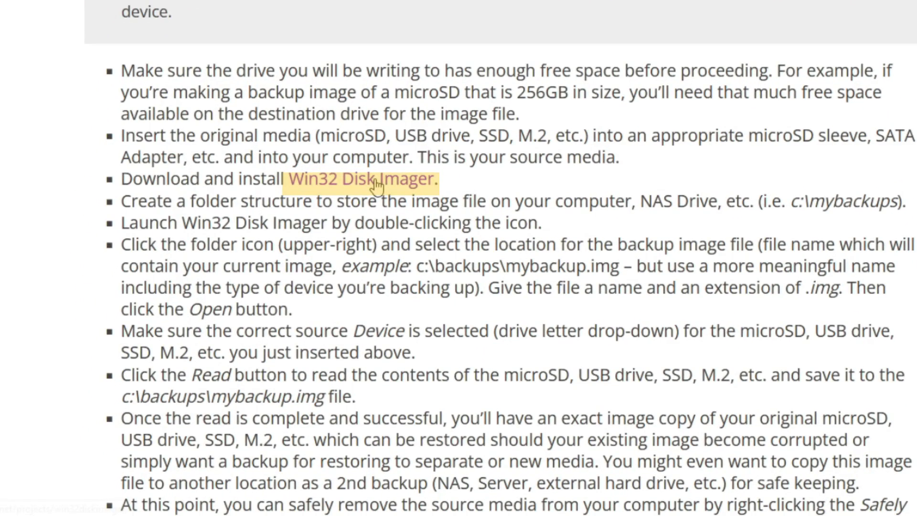
Step: Download Win32 Disk Imager from SourceForge and install it with a desktop shortcut
click(374, 179)
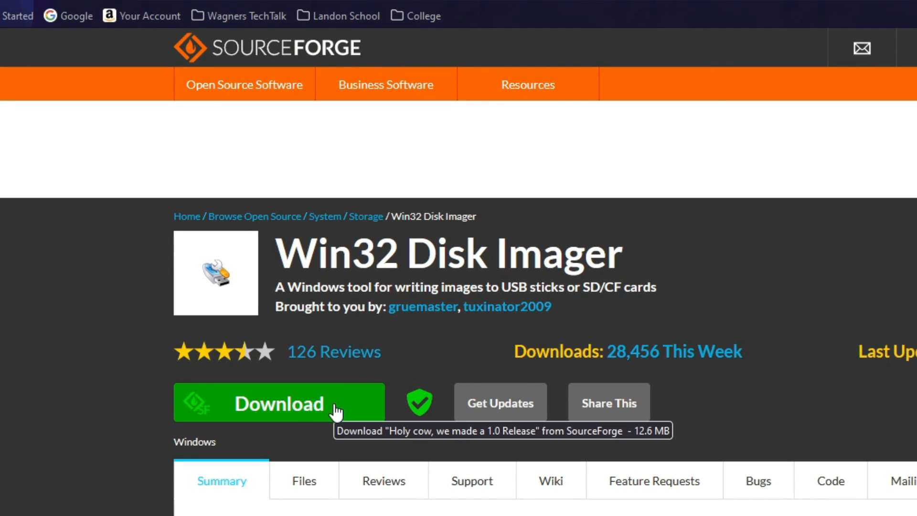
click(281, 403)
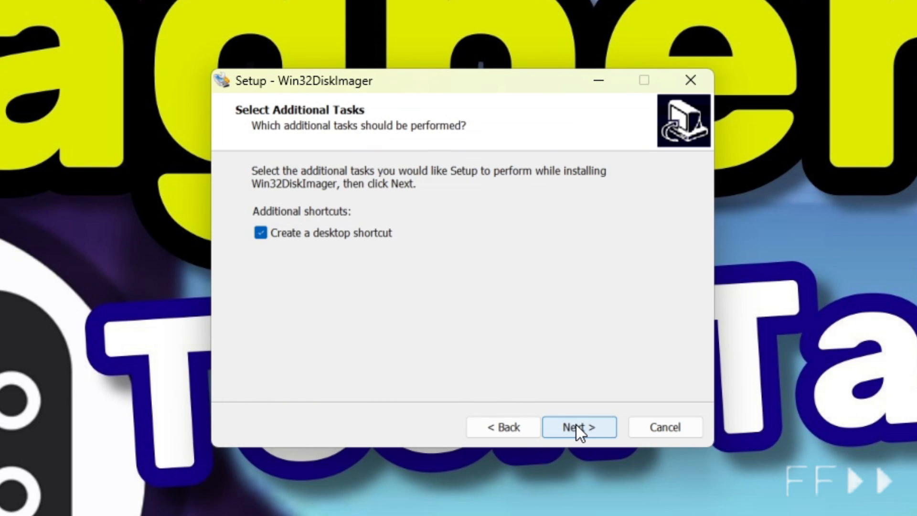
click(580, 427)
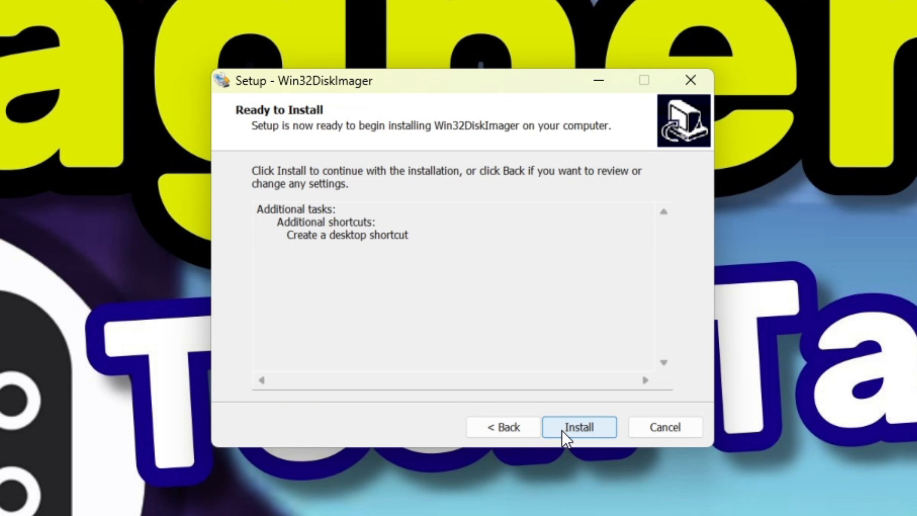
click(579, 427)
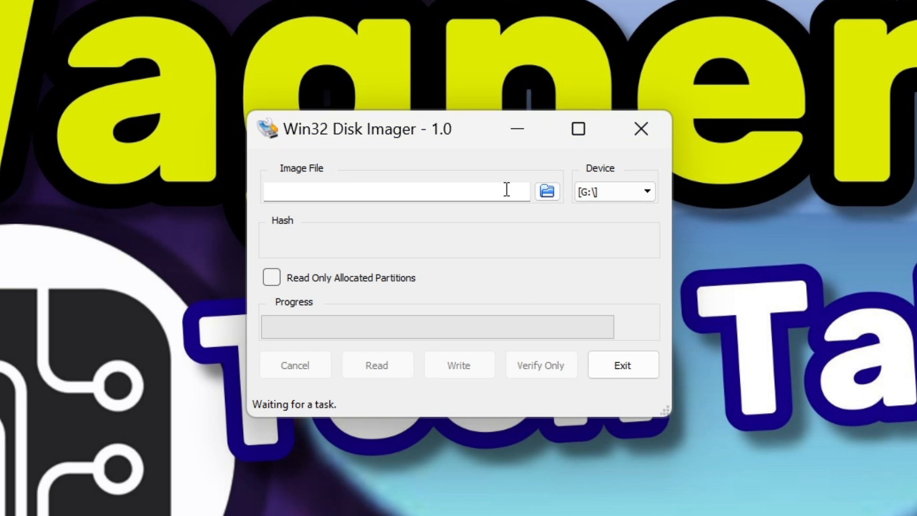
mouse_move(518, 189)
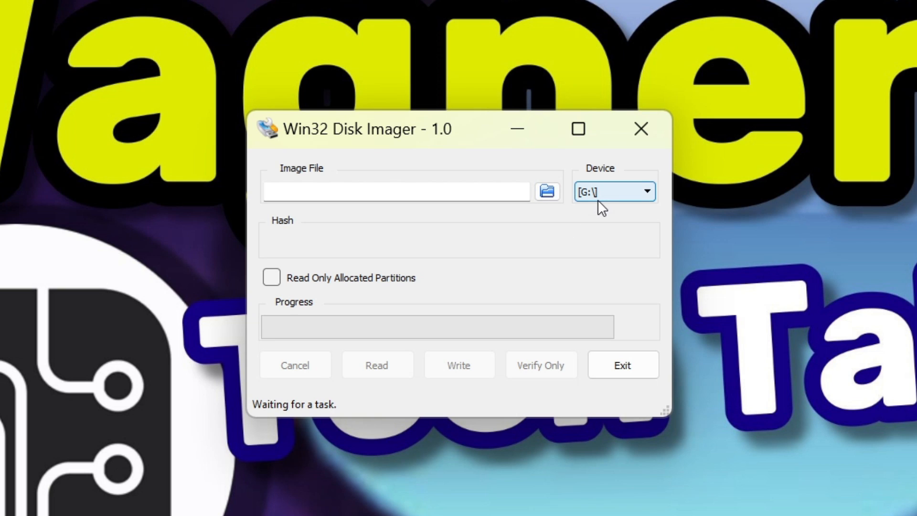
Step: Keep device G:\ and set the image file to D:\Archives\PiOSDesktopFullySetup.img
click(547, 191)
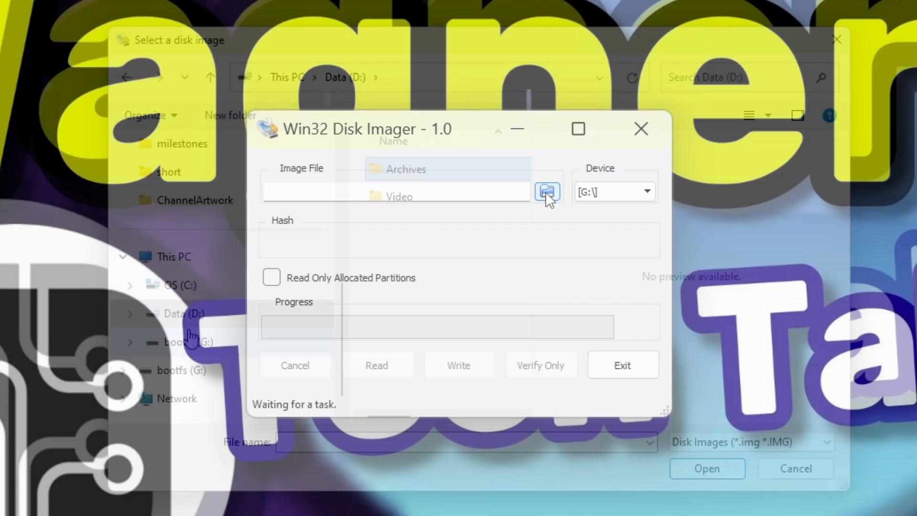
click(547, 190)
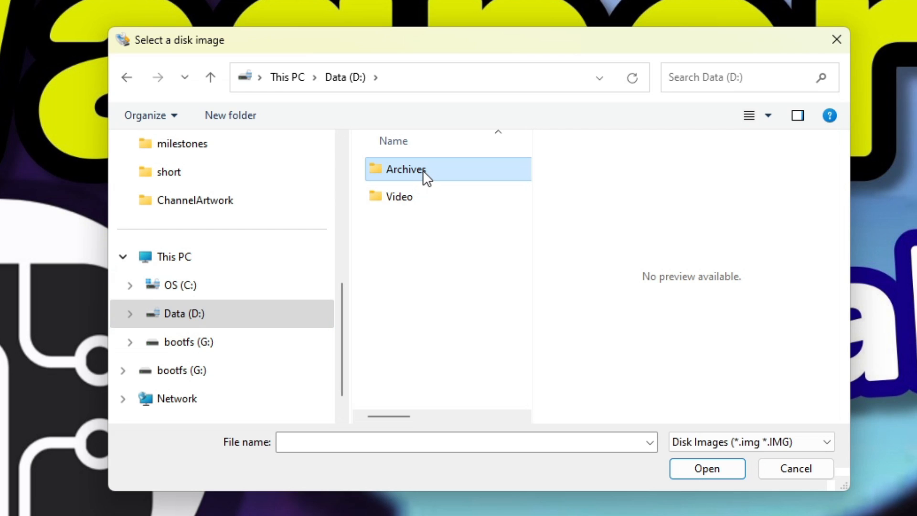
double_click(406, 169)
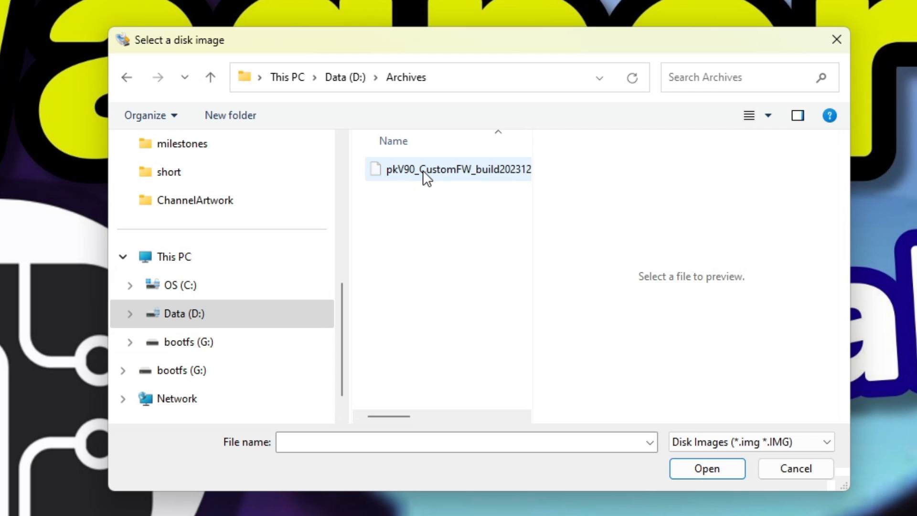
click(411, 442)
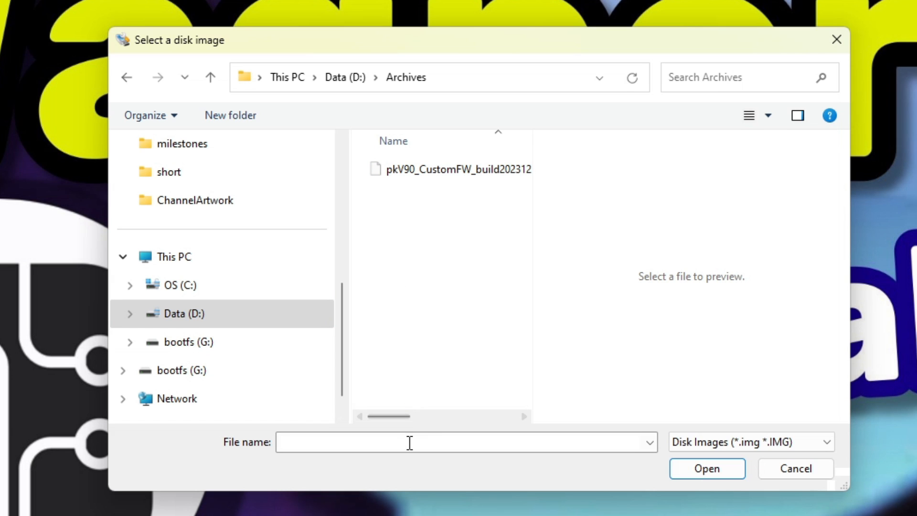
text(PiOSDesktopFu)
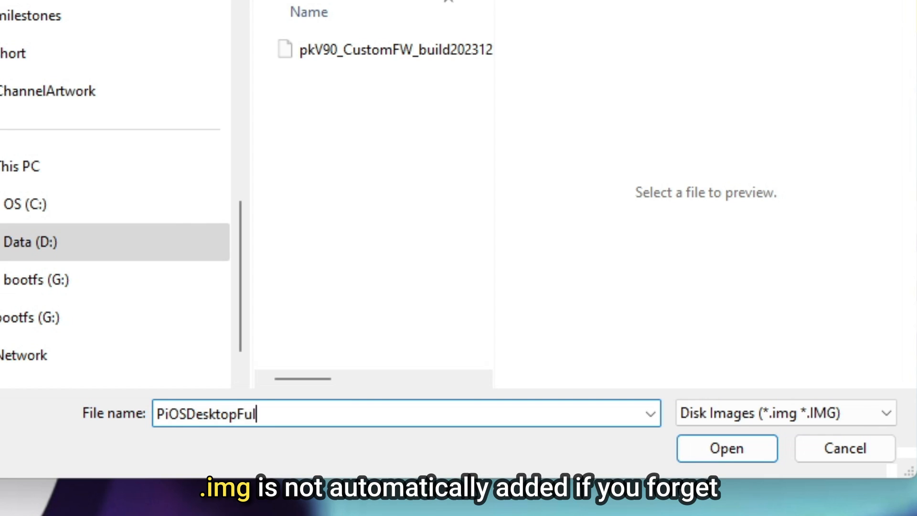
text(lySetup.img)
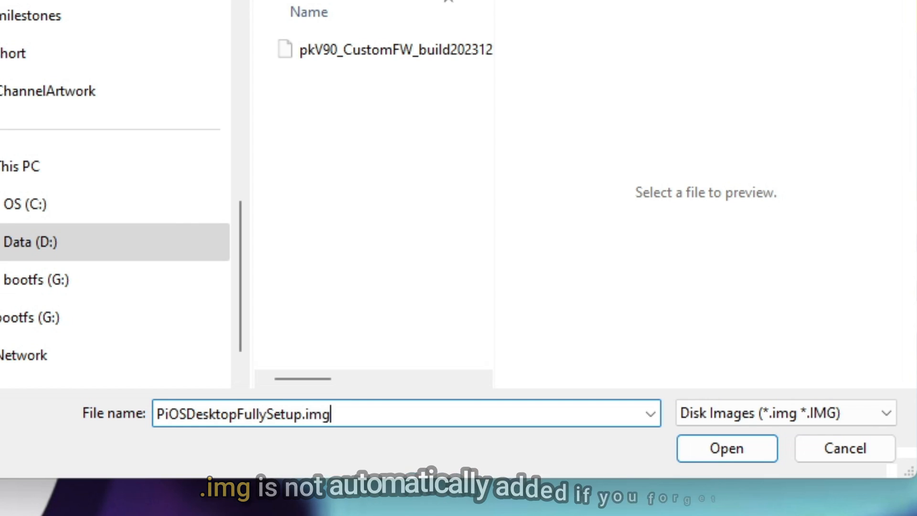
click(727, 448)
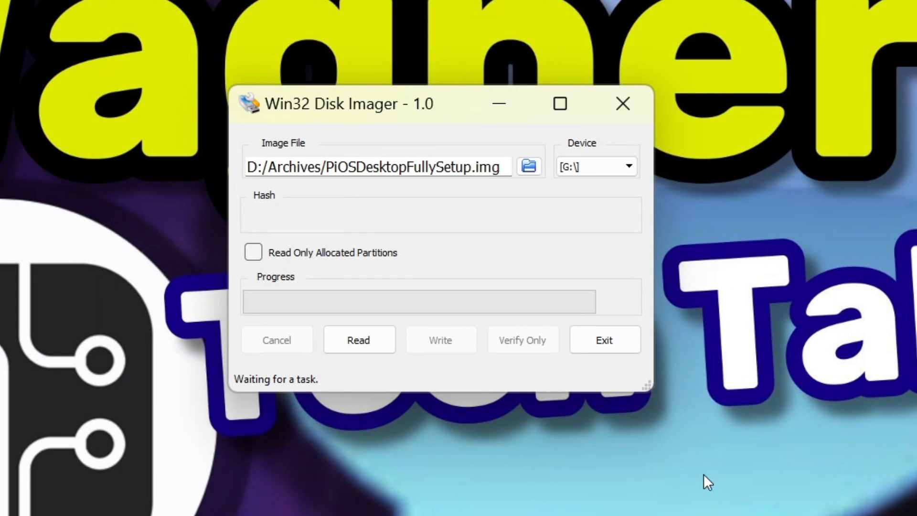
mouse_move(319, 221)
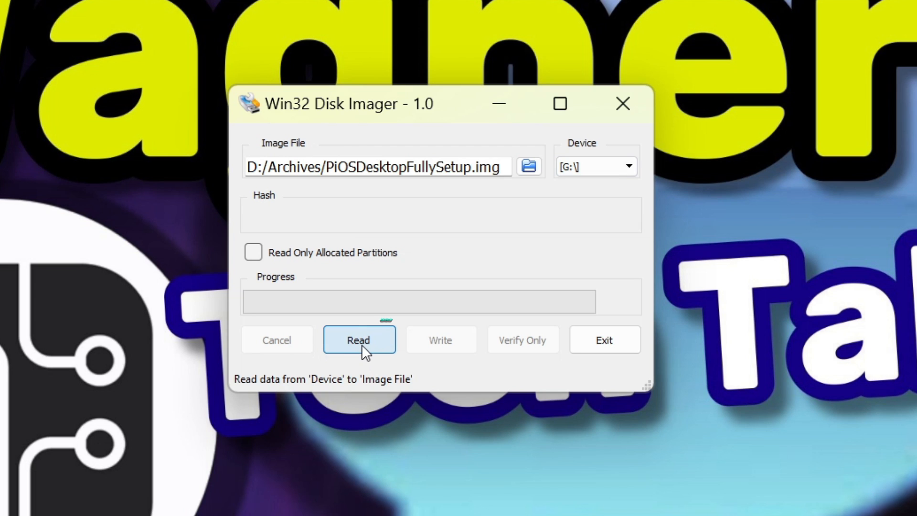
Step: Read drive G into PiOSDesktopFullySetup.img, dismiss 'Read Successful', and exit the imager
click(358, 340)
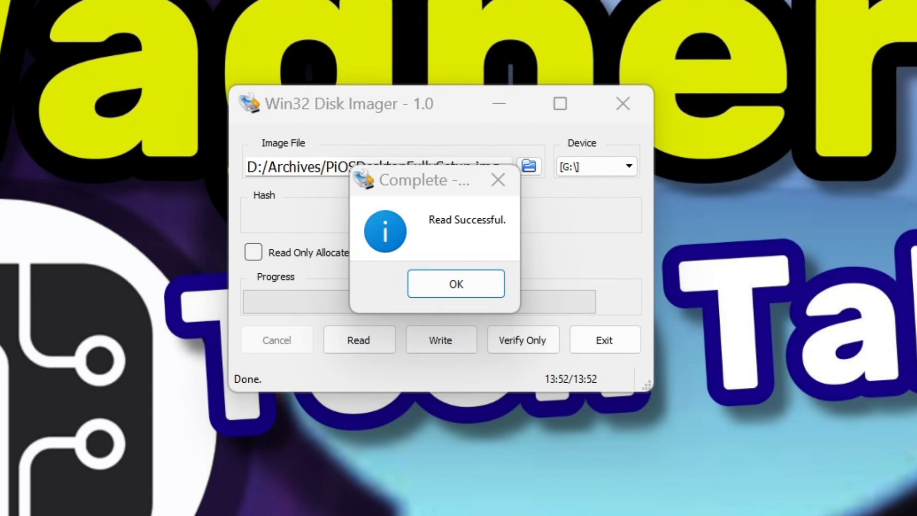
mouse_move(473, 297)
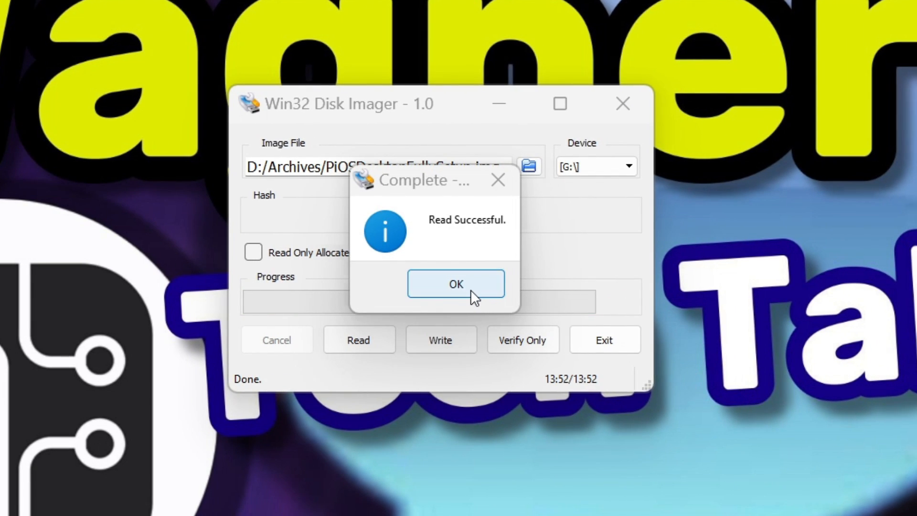
click(456, 283)
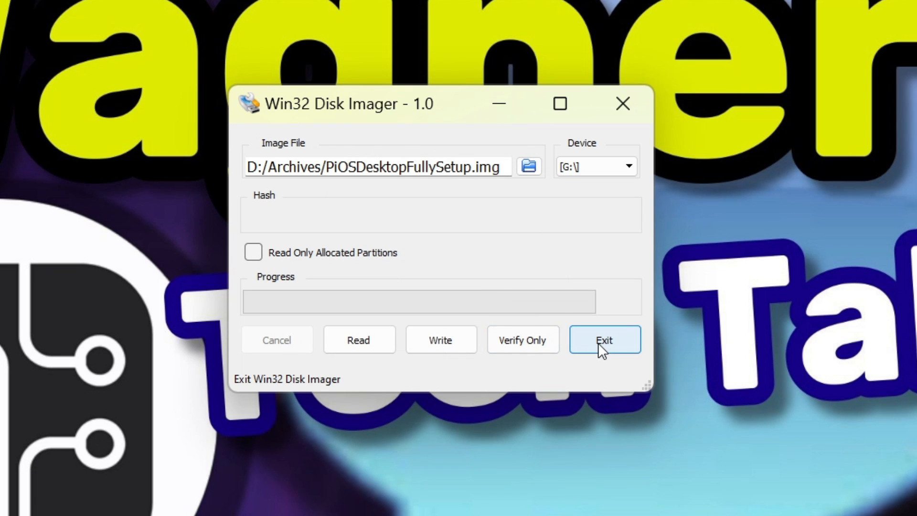
click(604, 340)
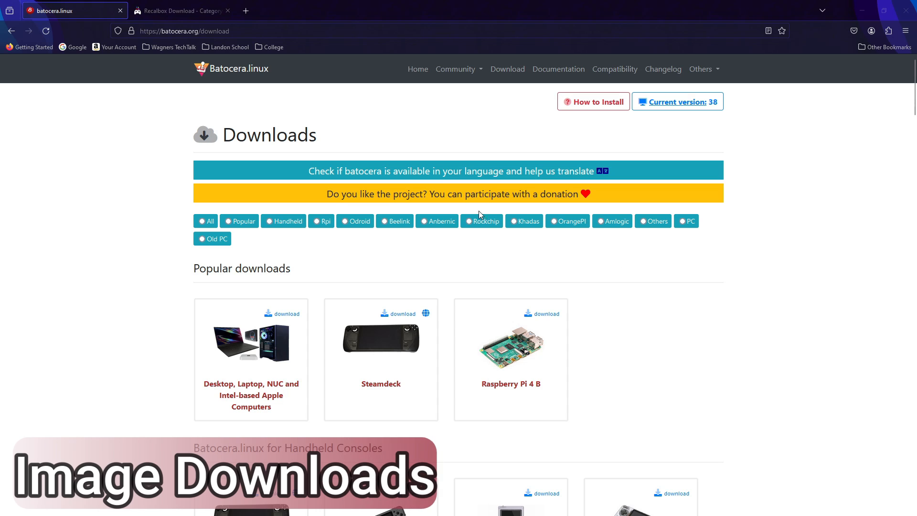
Step: Browse Batocera's downloads, then open Recalbox's Handheld image list
scroll(down, 3)
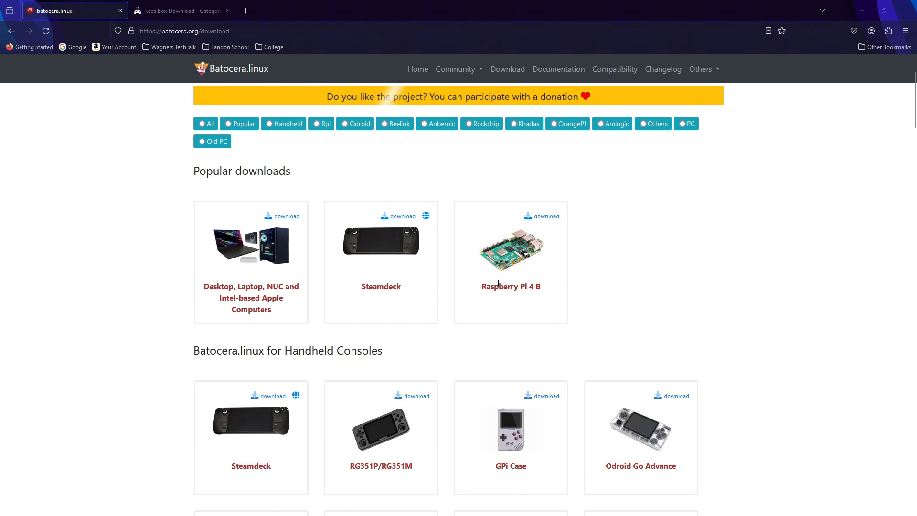
scroll(down, 3)
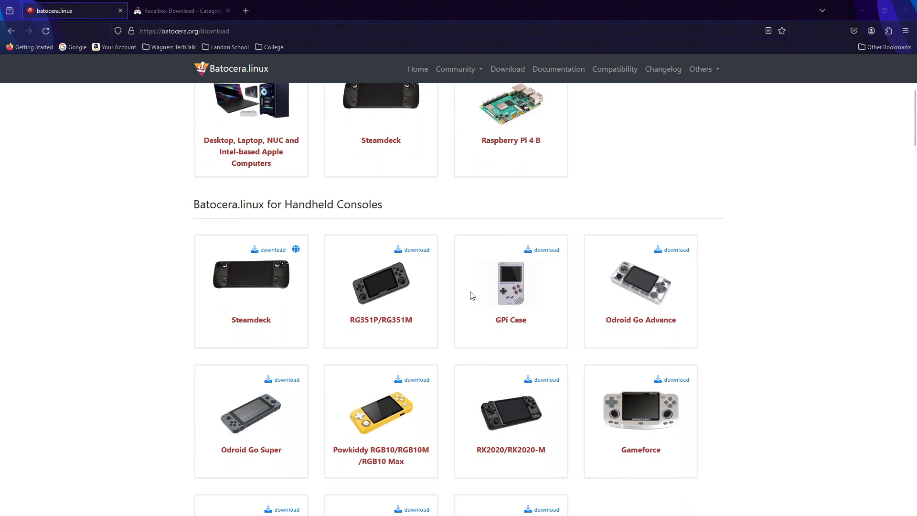
scroll(down, 3)
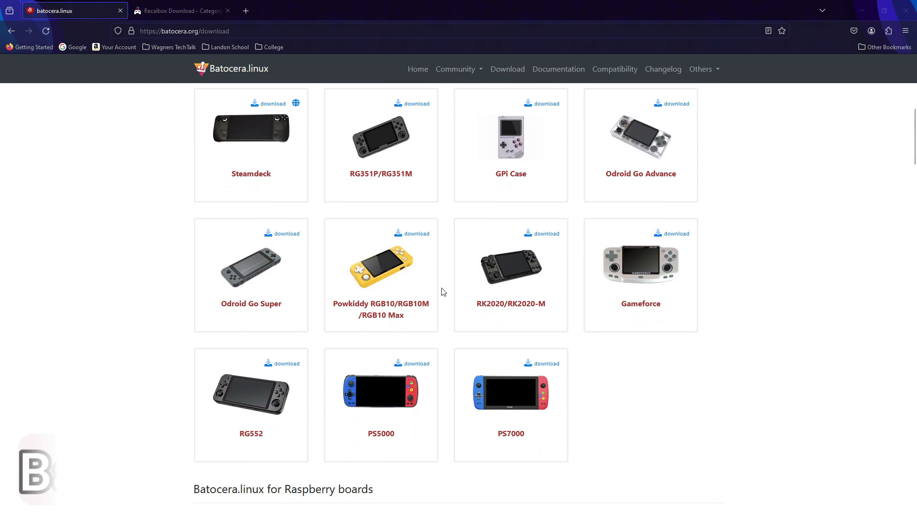
scroll(down, 3)
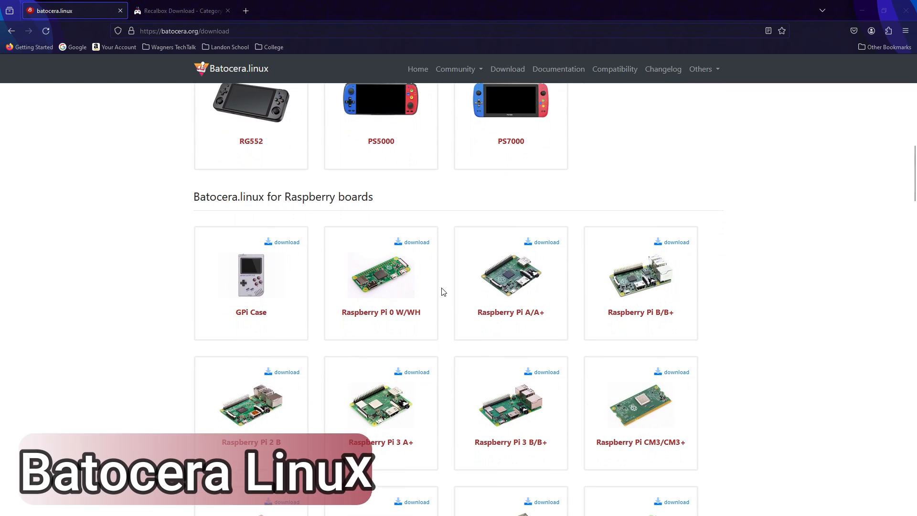
click(181, 10)
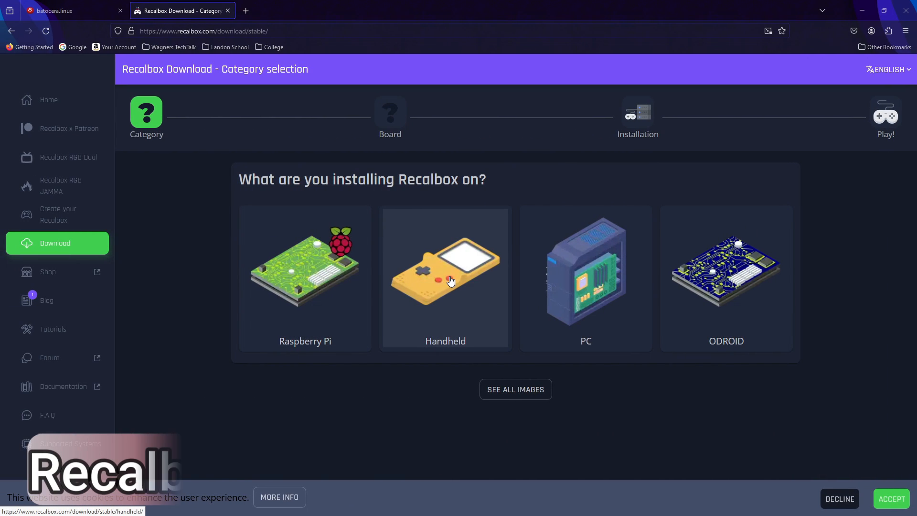
click(446, 279)
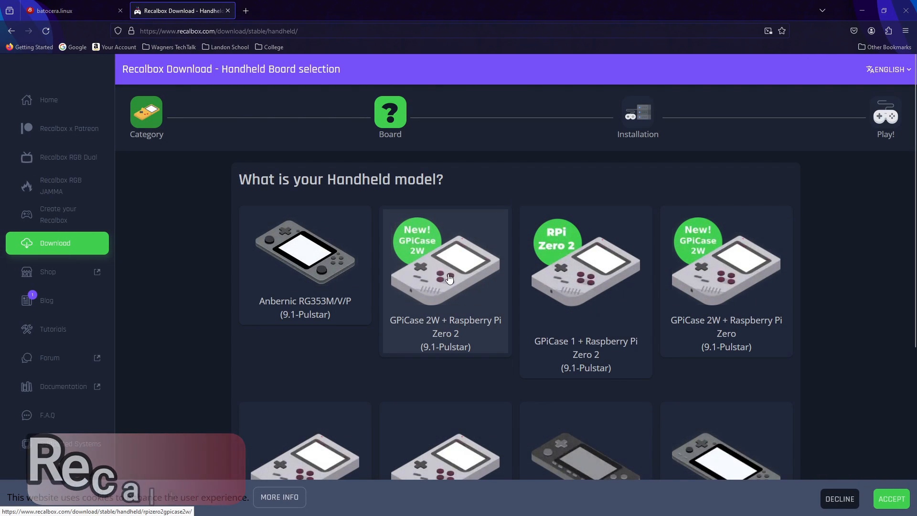
scroll(down, 3)
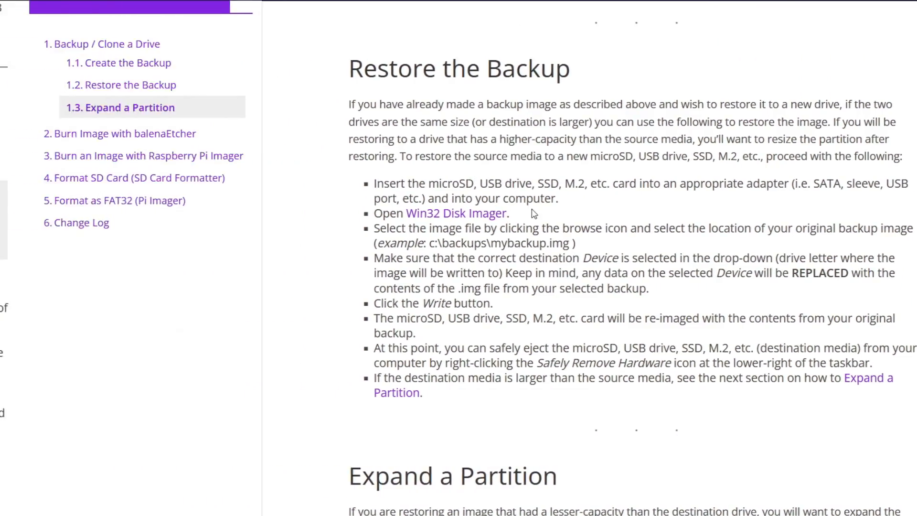
Step: Scroll raspberrypi.com/software to the Raspberry Pi Imager Windows, macOS and Ubuntu downloads
scroll(down, 3)
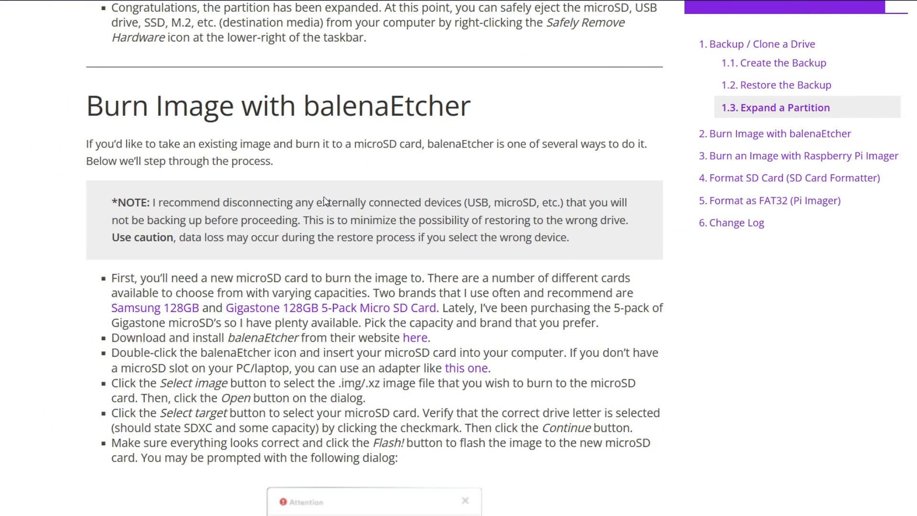
scroll(down, 3)
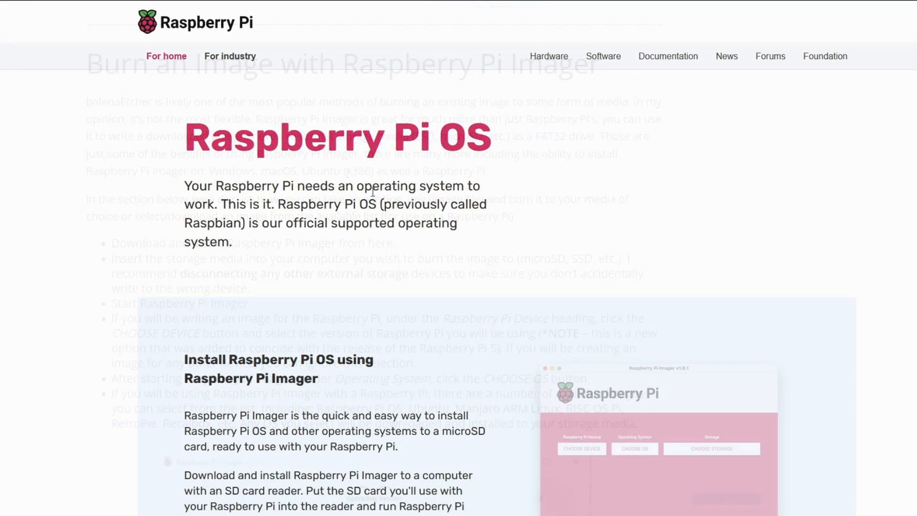
scroll(down, 3)
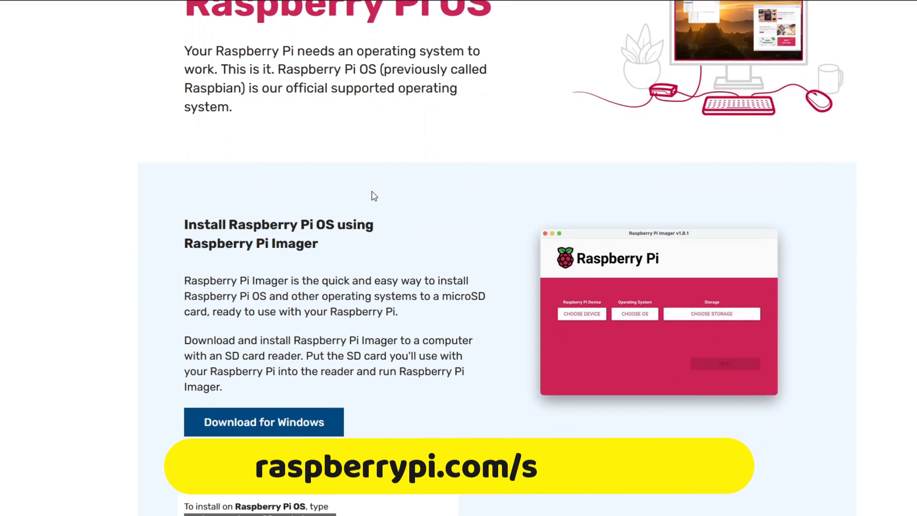
scroll(down, 3)
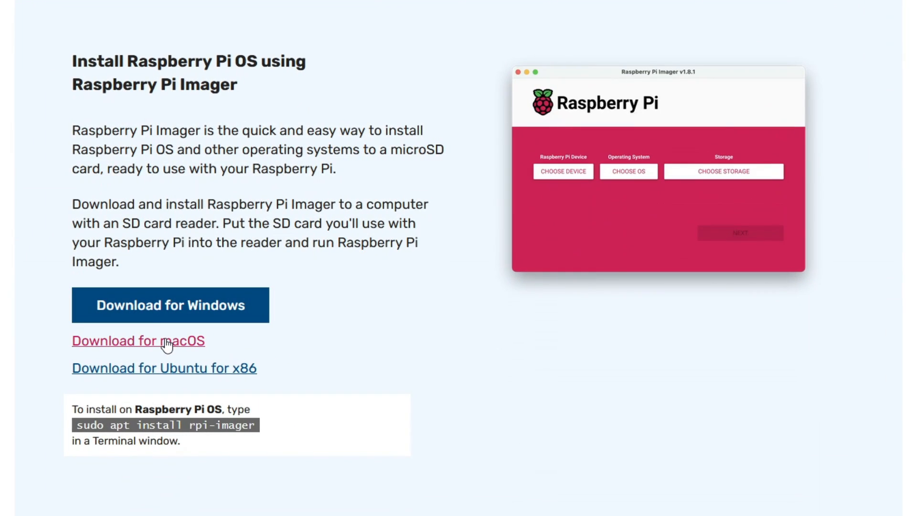
mouse_move(182, 373)
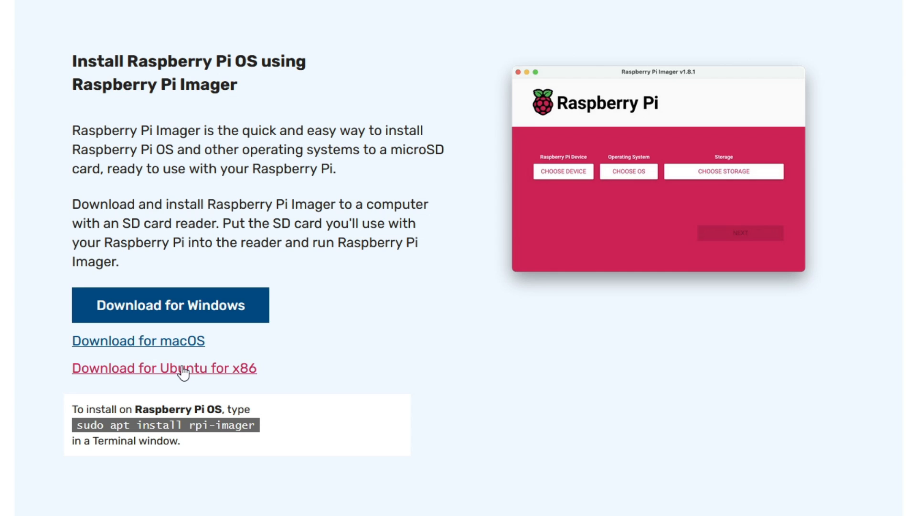
mouse_move(254, 433)
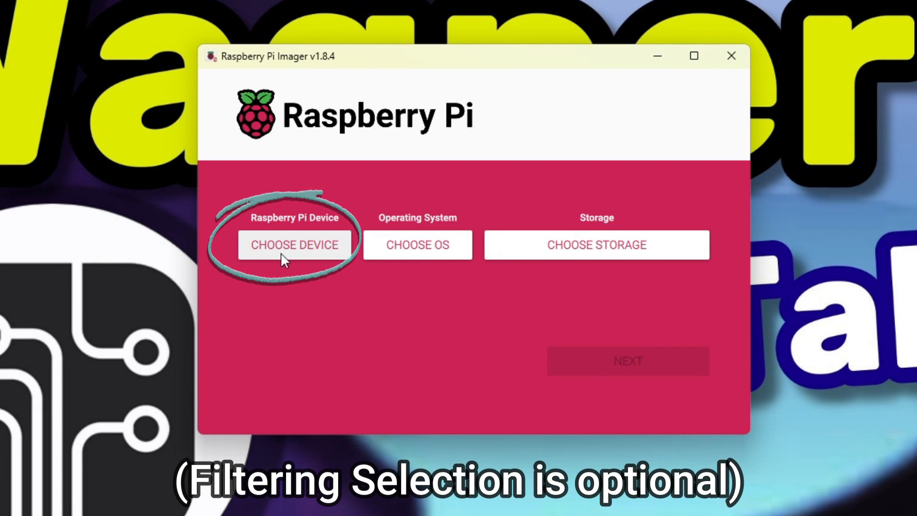
Step: Set device to No filtering and choose custom image D:\Archives\PiOSDesktopFullySetup.img
click(294, 245)
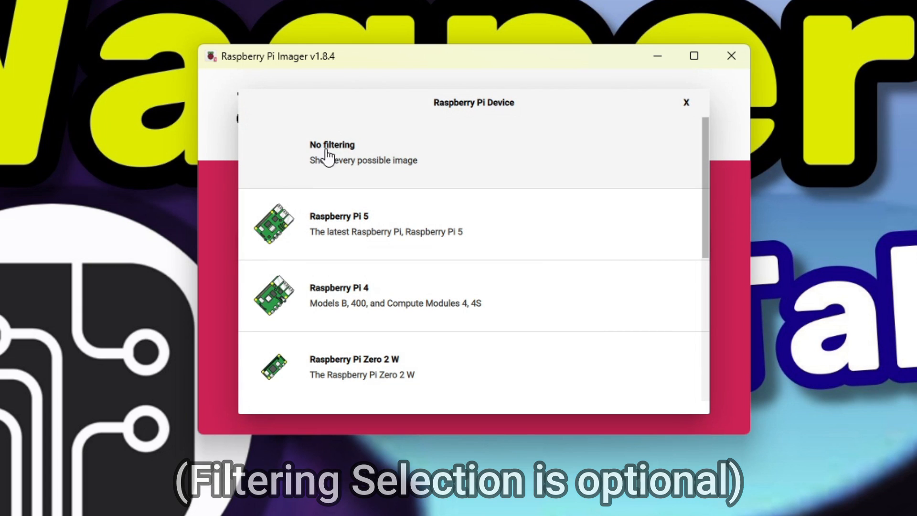
click(331, 150)
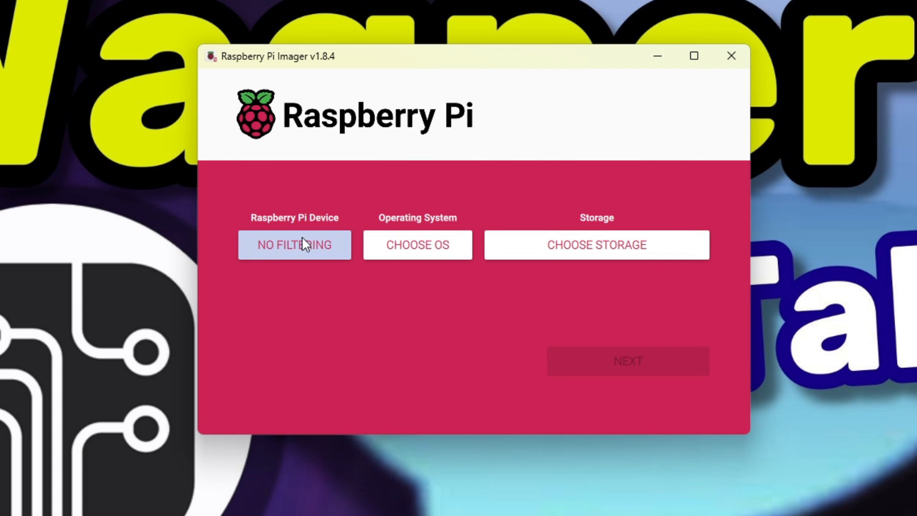
click(417, 245)
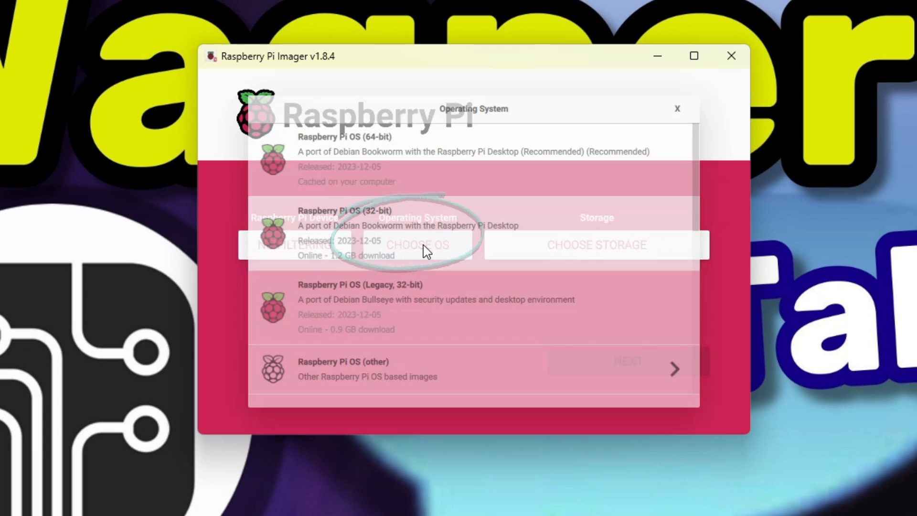
scroll(down, 3)
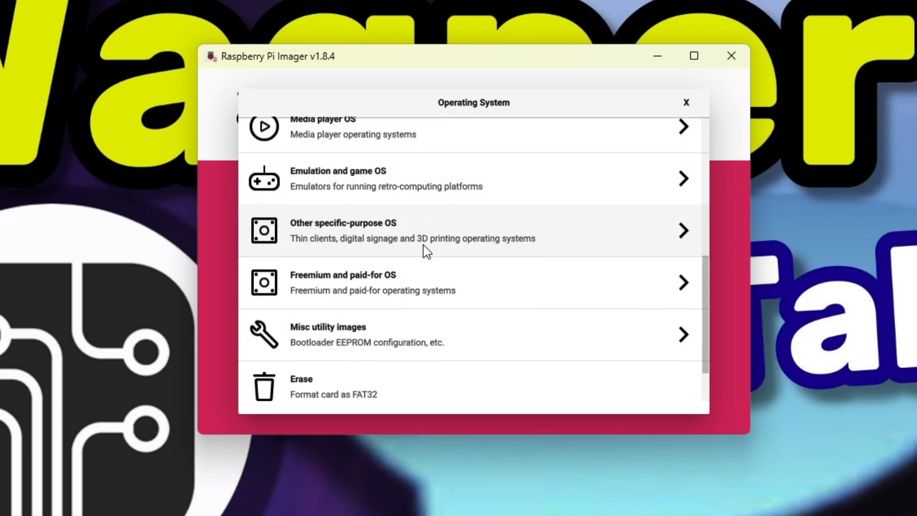
scroll(down, 3)
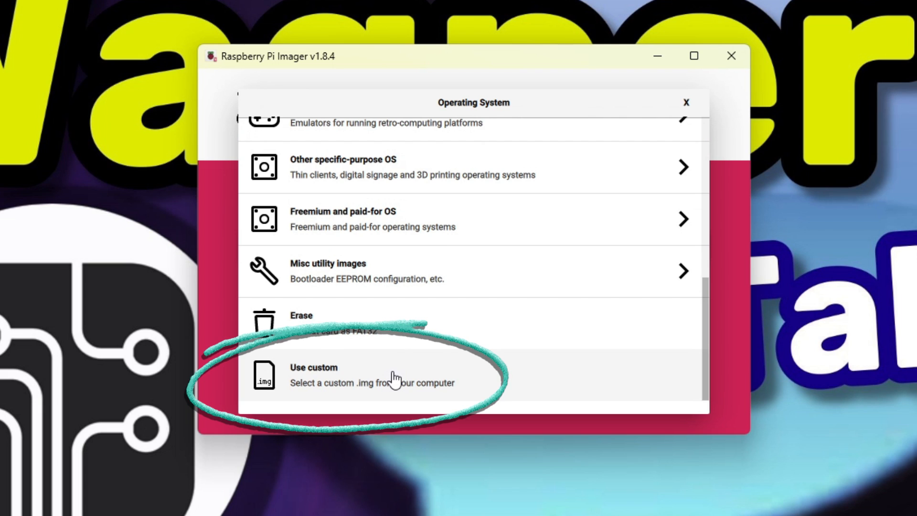
click(377, 383)
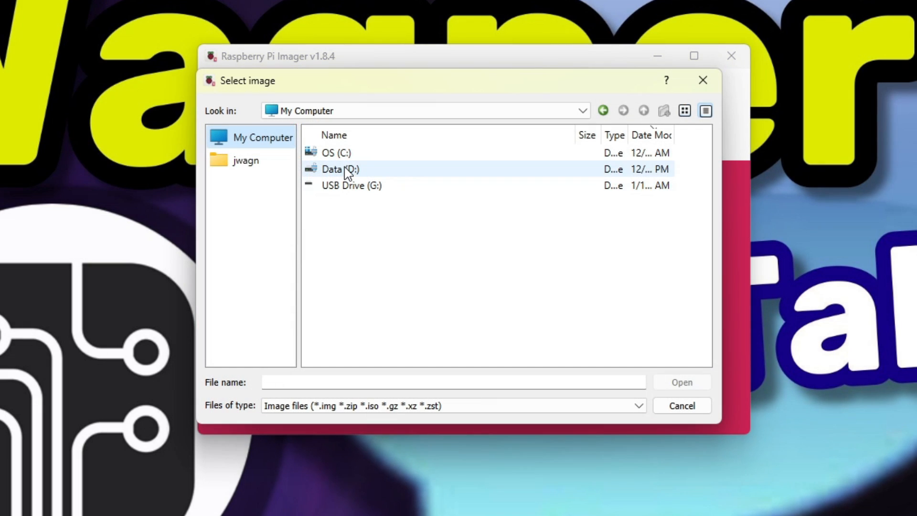
double_click(340, 169)
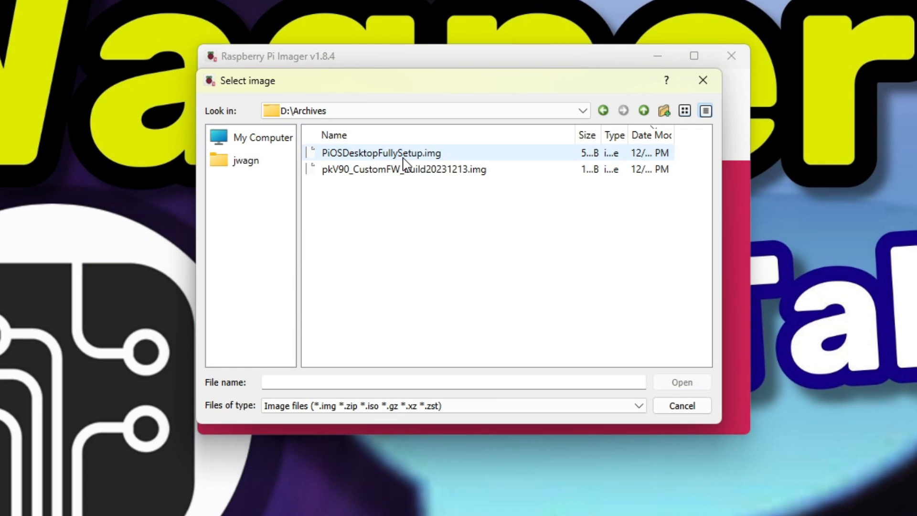
click(381, 153)
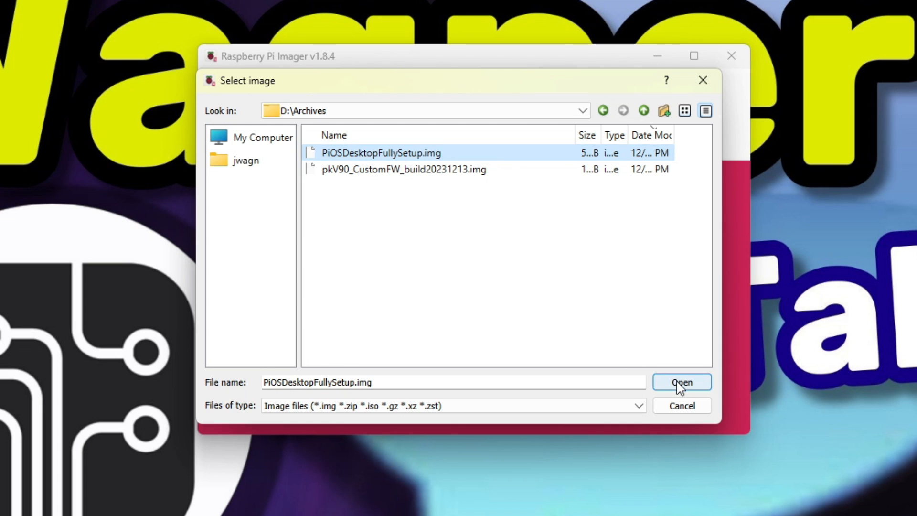
click(682, 382)
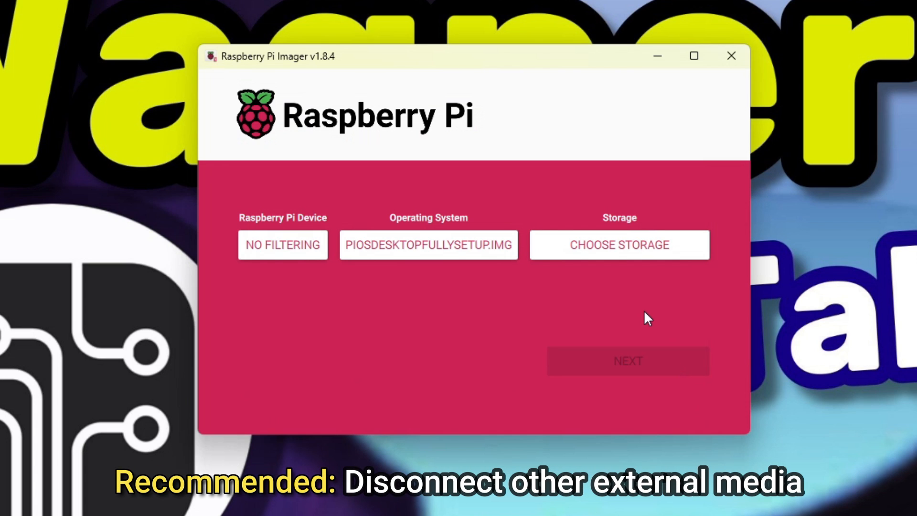
mouse_move(634, 286)
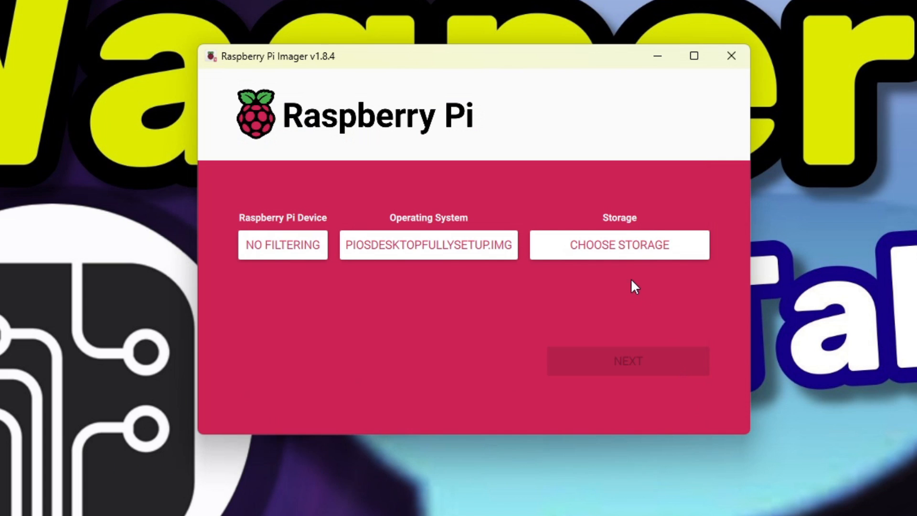
Step: Write it to the 124.7 GB USB storage without OS customisation and dismiss the success message
click(619, 244)
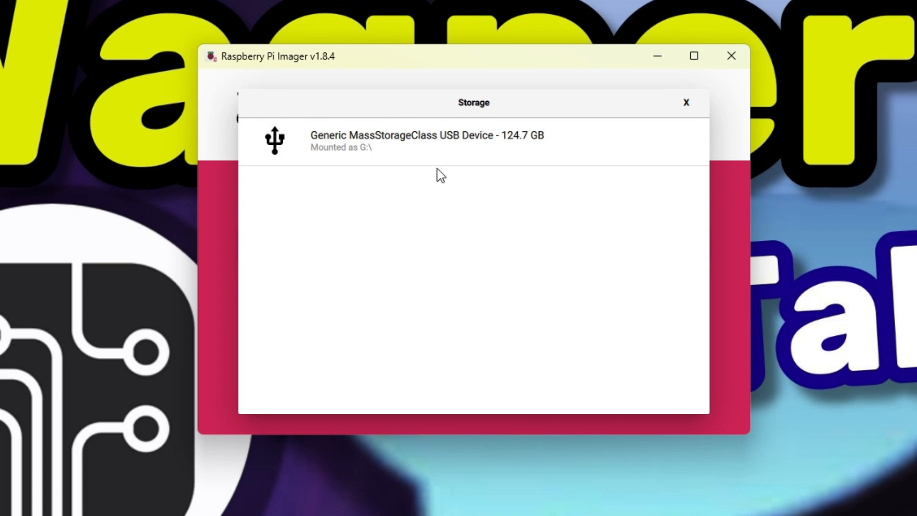
mouse_move(527, 158)
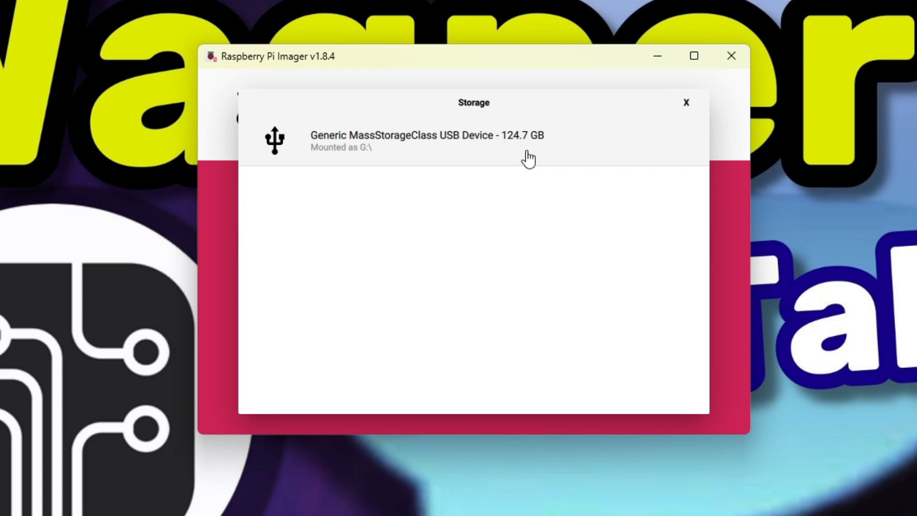
click(426, 139)
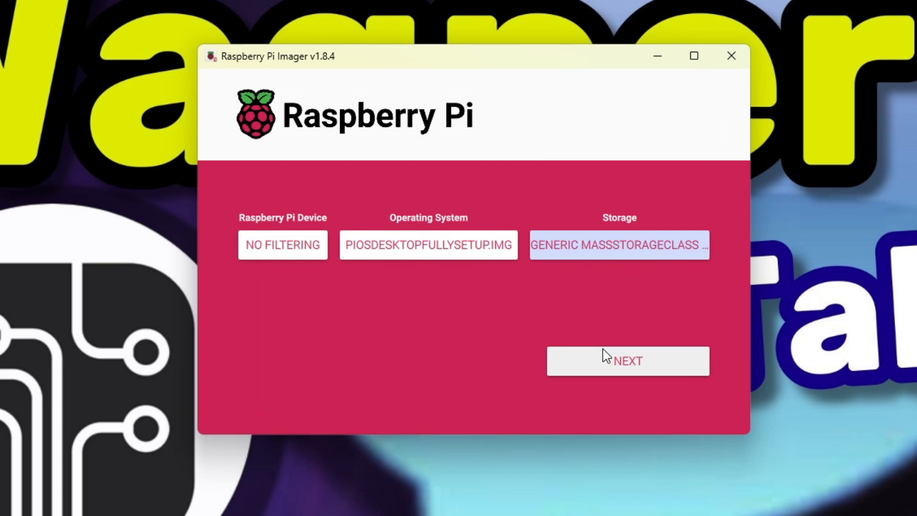
click(628, 361)
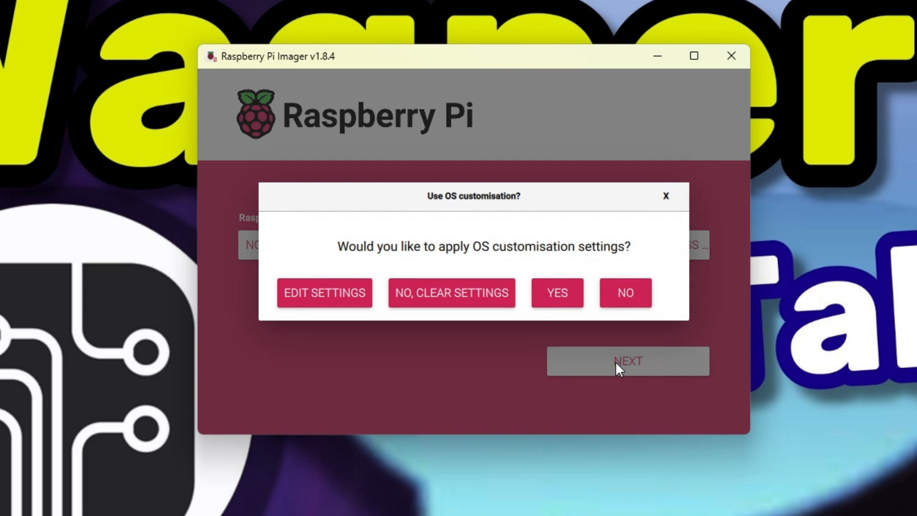
mouse_move(559, 272)
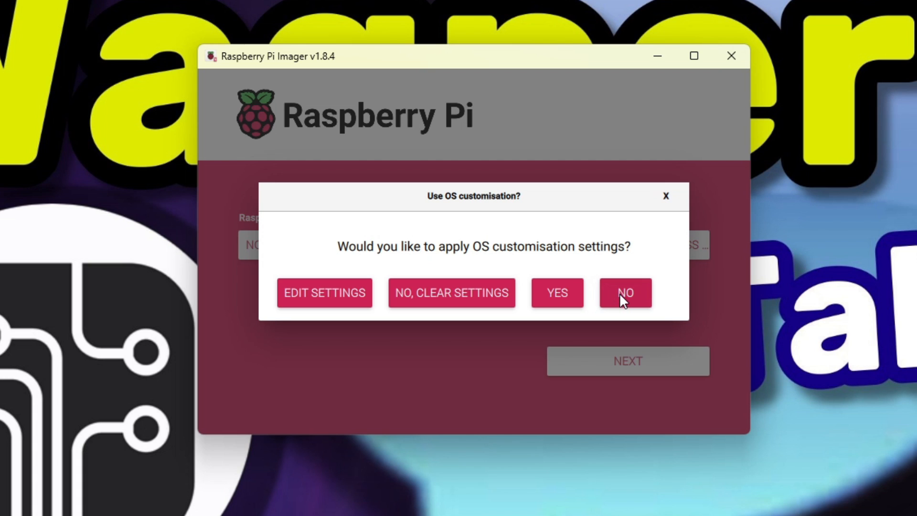
click(625, 293)
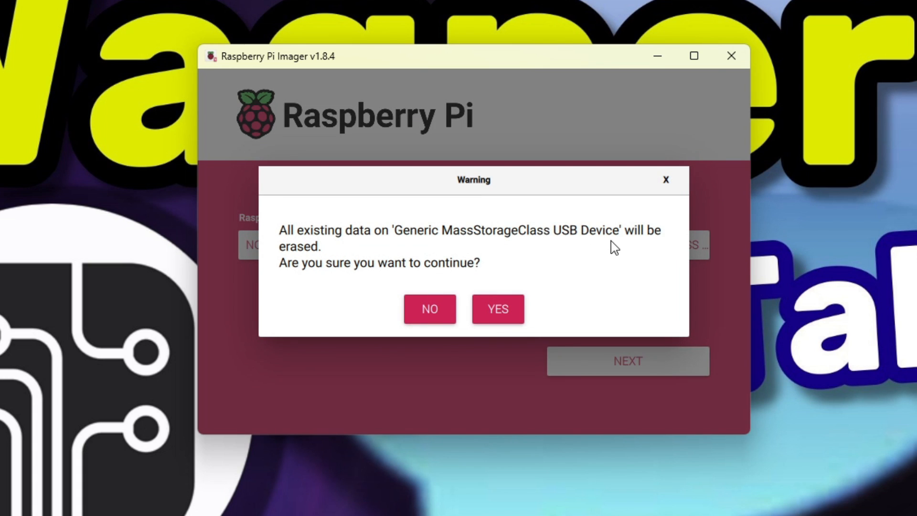
mouse_move(504, 322)
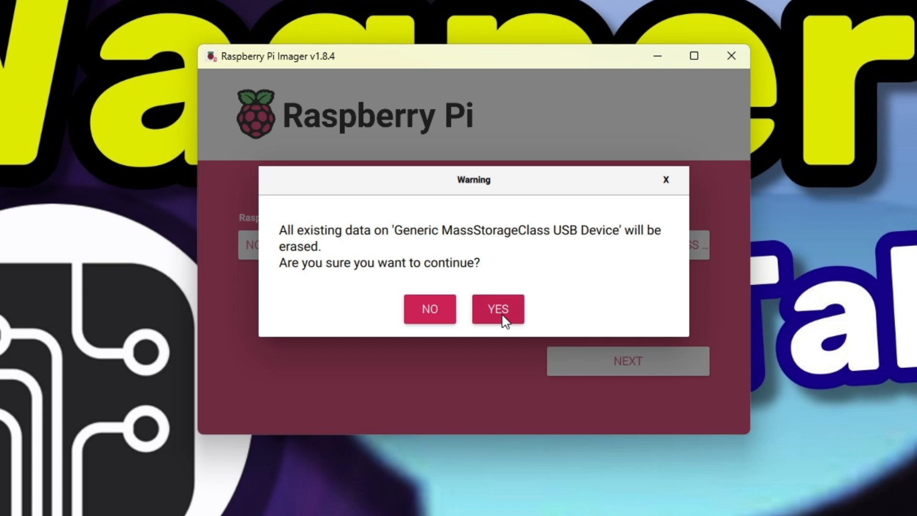
click(498, 308)
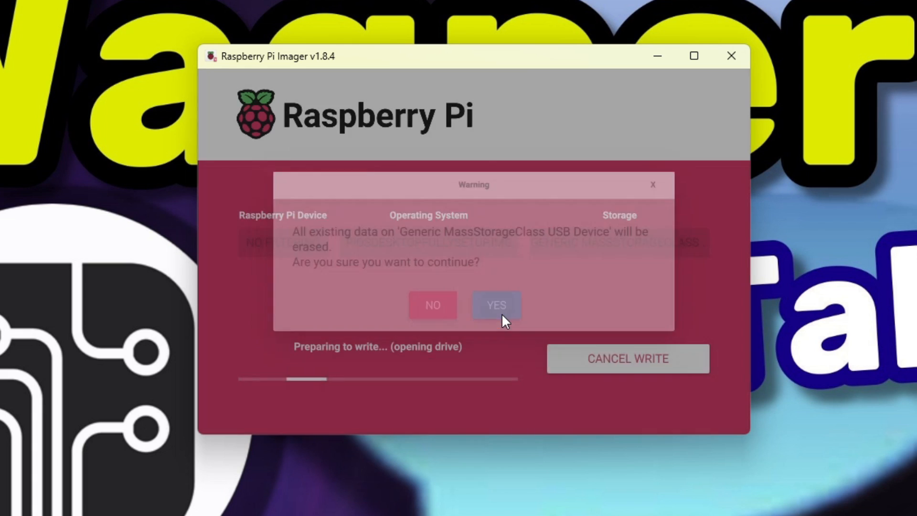
click(496, 305)
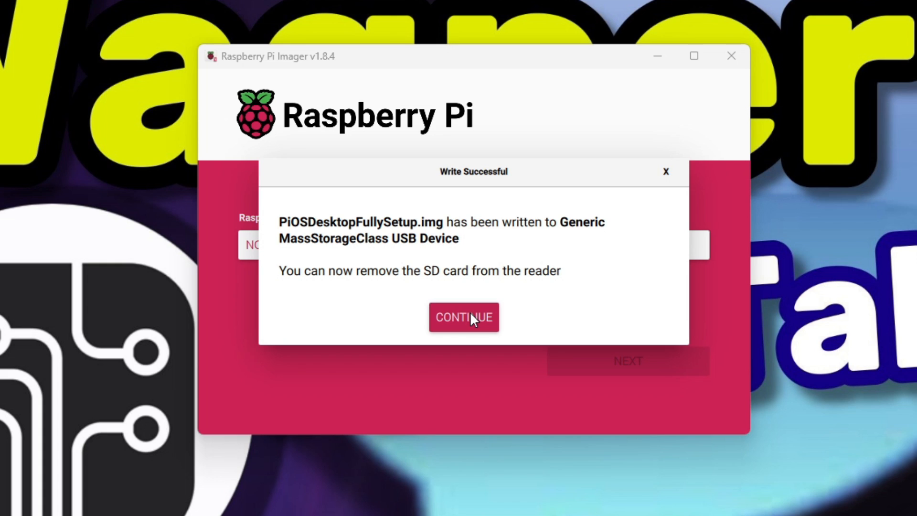
click(464, 318)
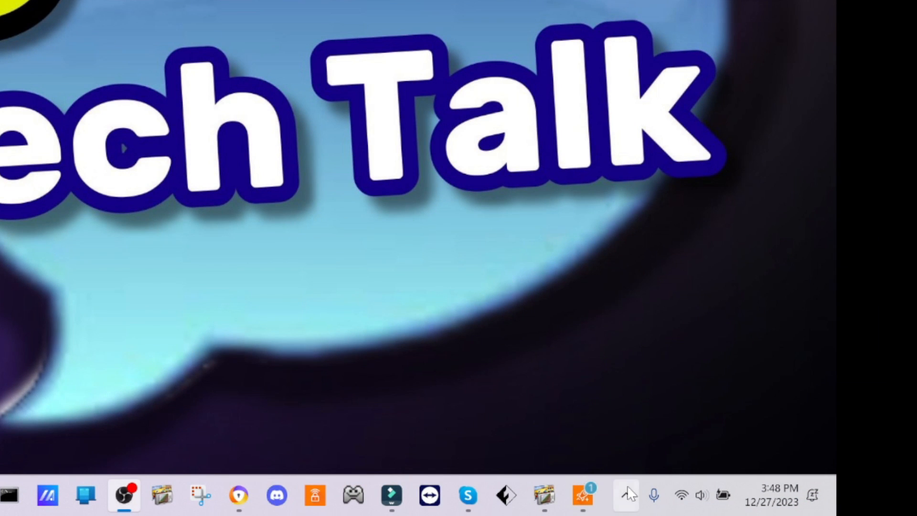
click(629, 496)
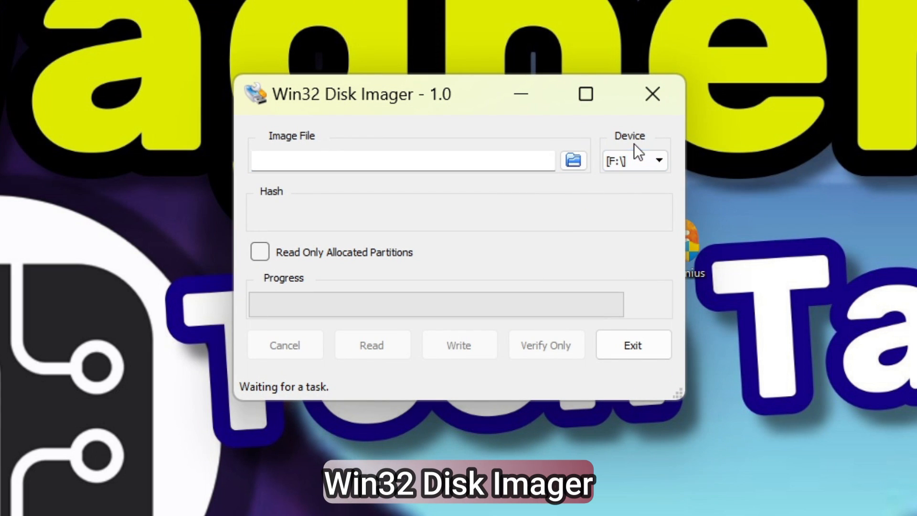
Step: Set the image file to D:\Archives\RGNanoFullBackupOriMicroSD.img and start reading drive F
click(573, 160)
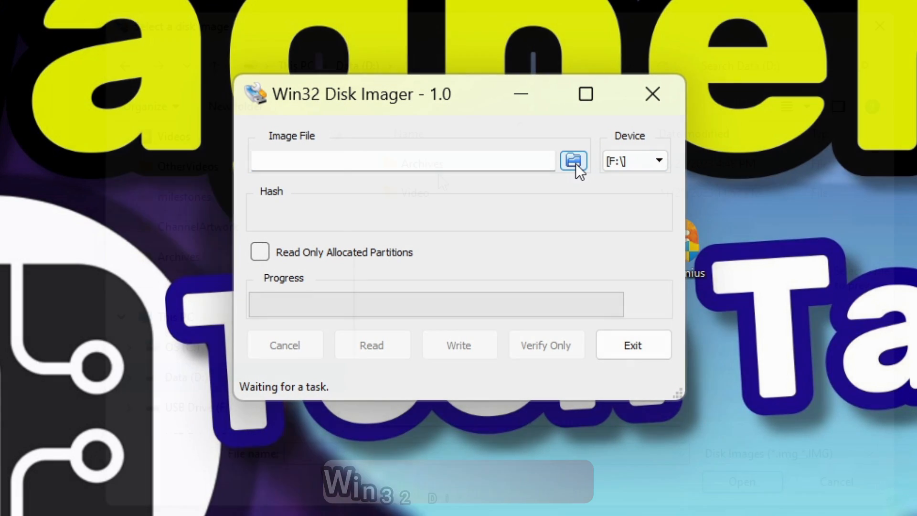
click(572, 160)
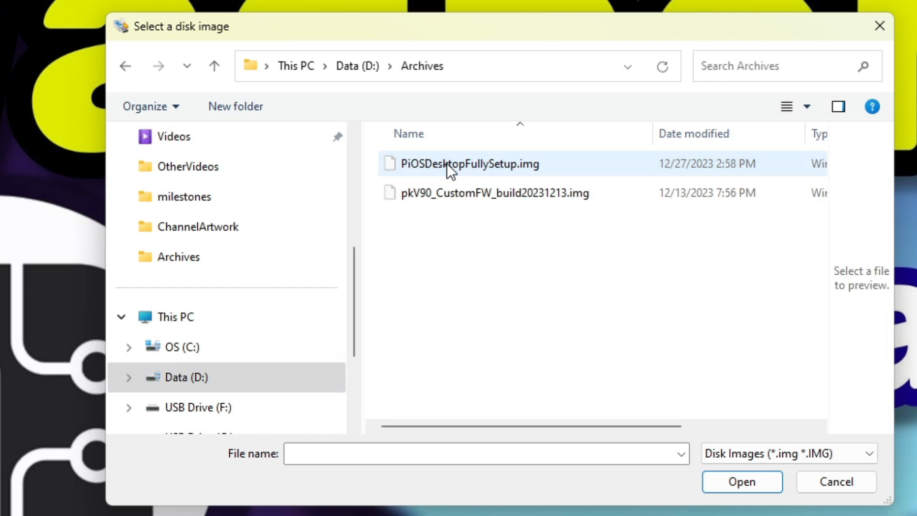
text(RGNanoFull)
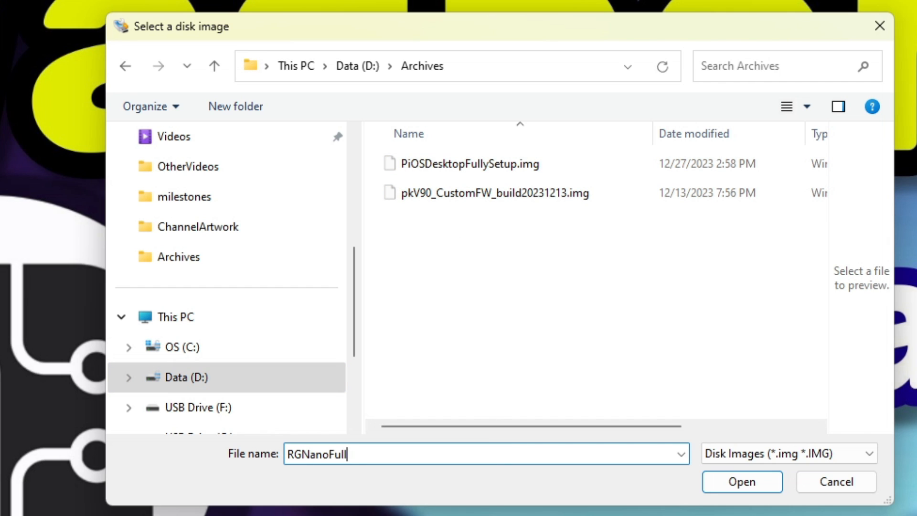
text(BackupOriMicroSD.img)
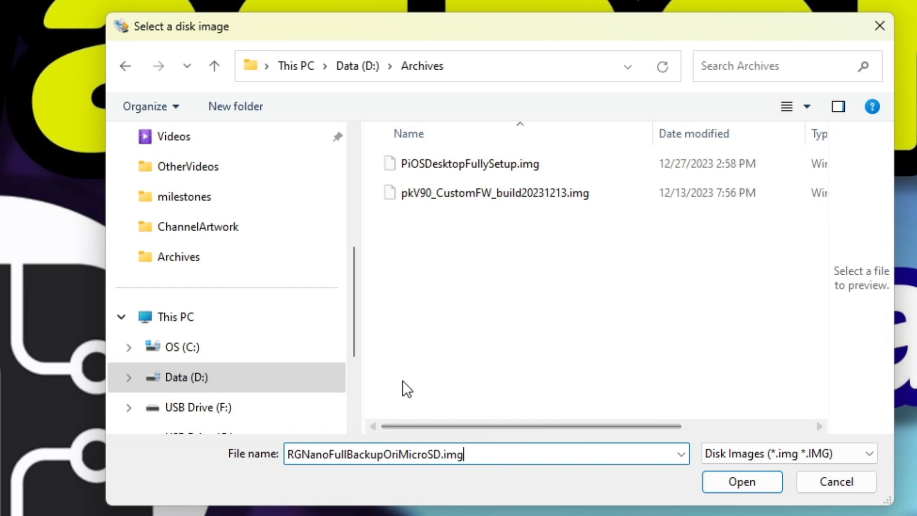
click(742, 482)
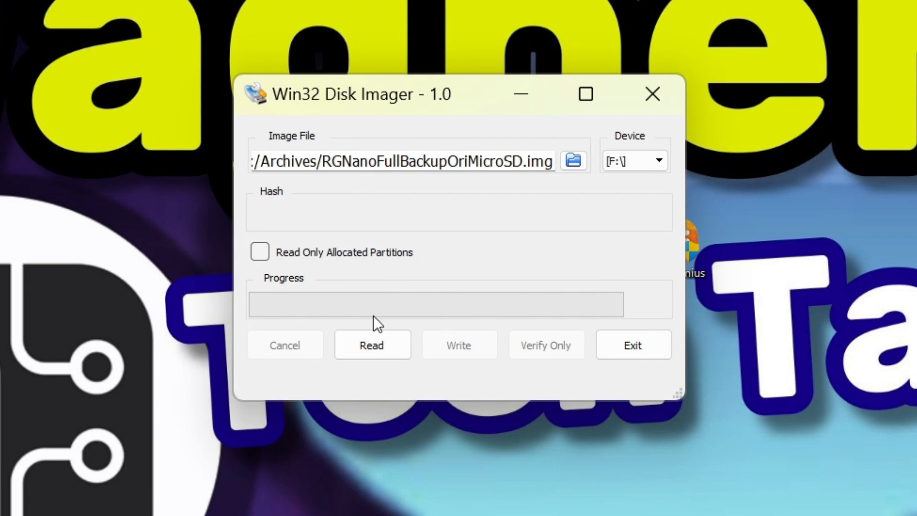
click(372, 345)
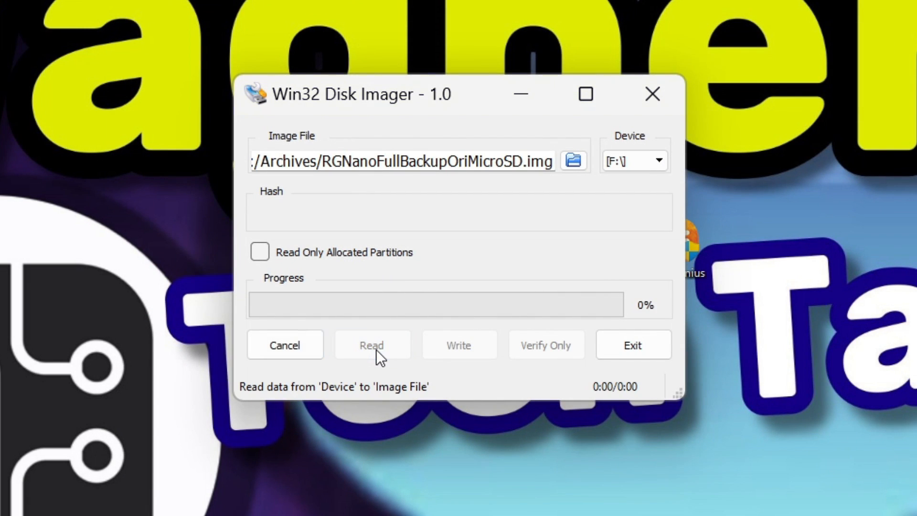
click(372, 345)
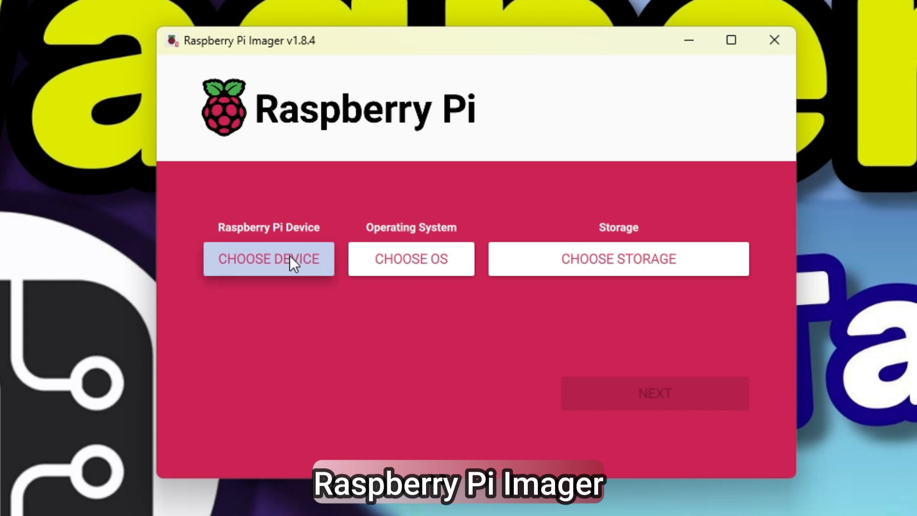
Step: With no device filtering, load custom image RGNanoFullBackupOriMicroSD.img
click(269, 259)
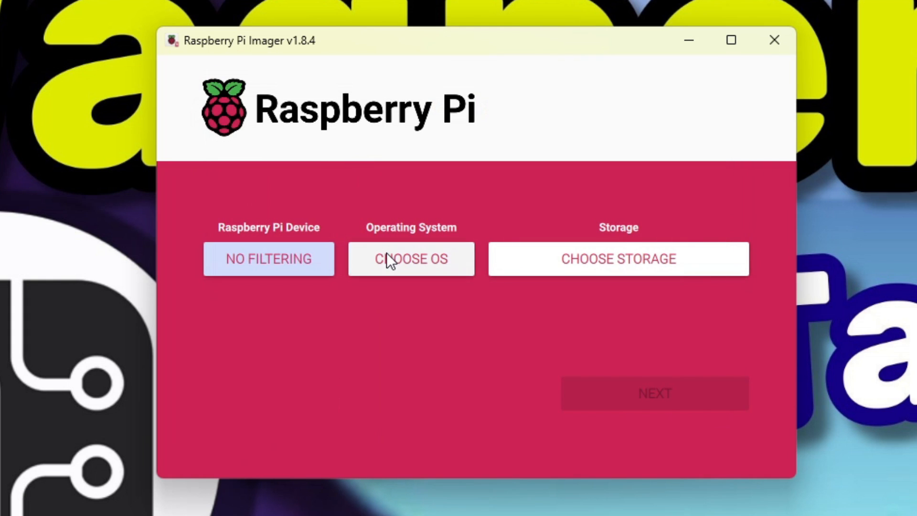
click(411, 258)
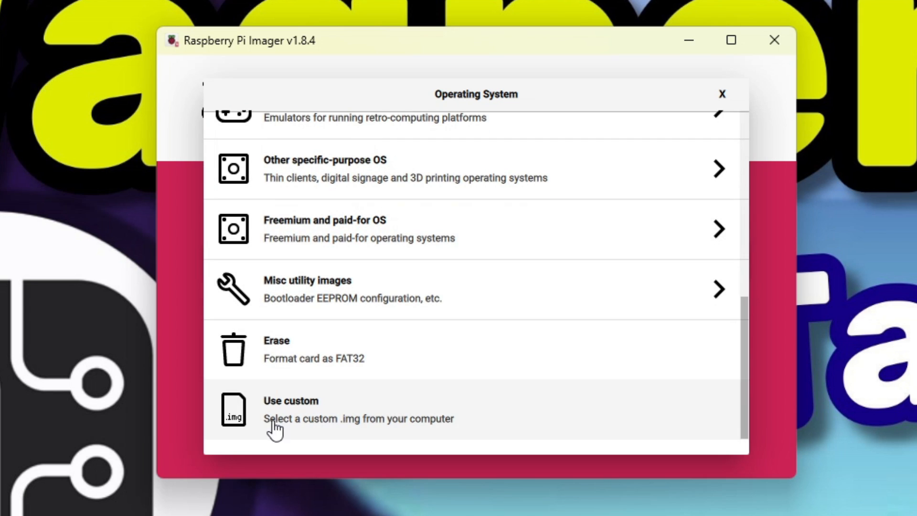
click(290, 401)
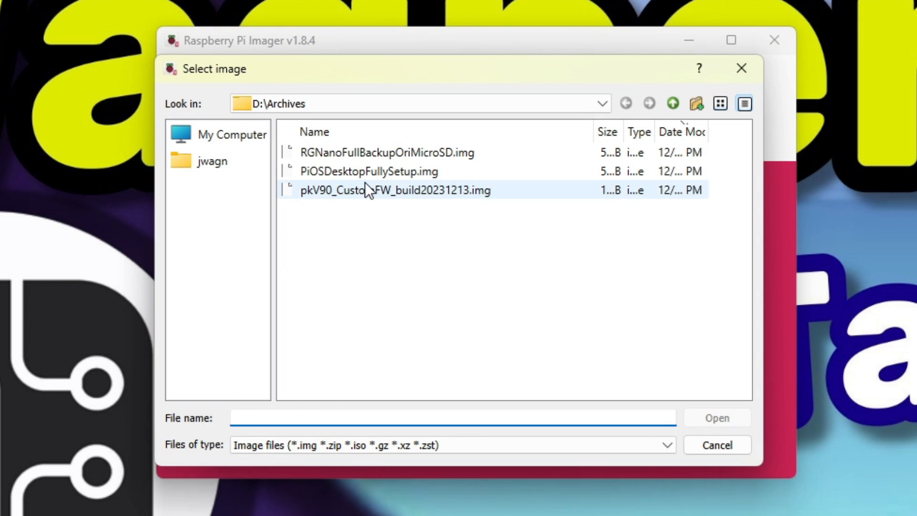
click(386, 152)
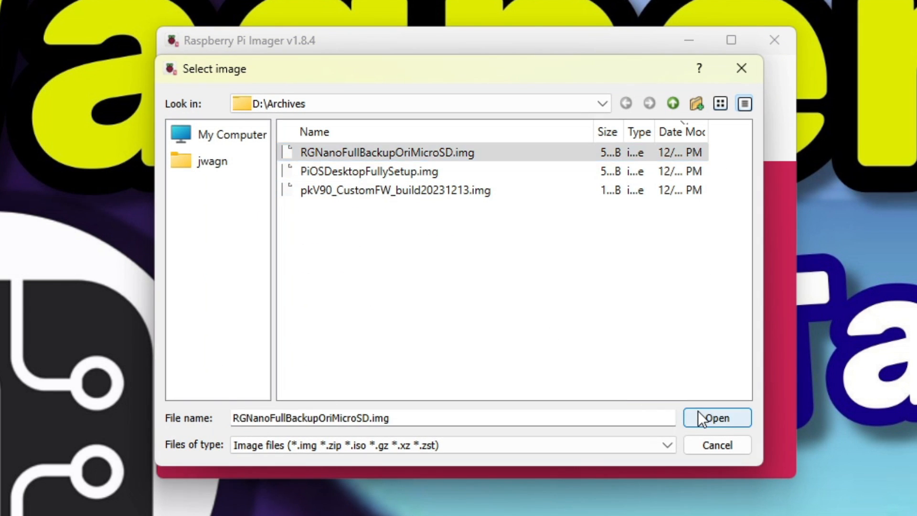
click(717, 418)
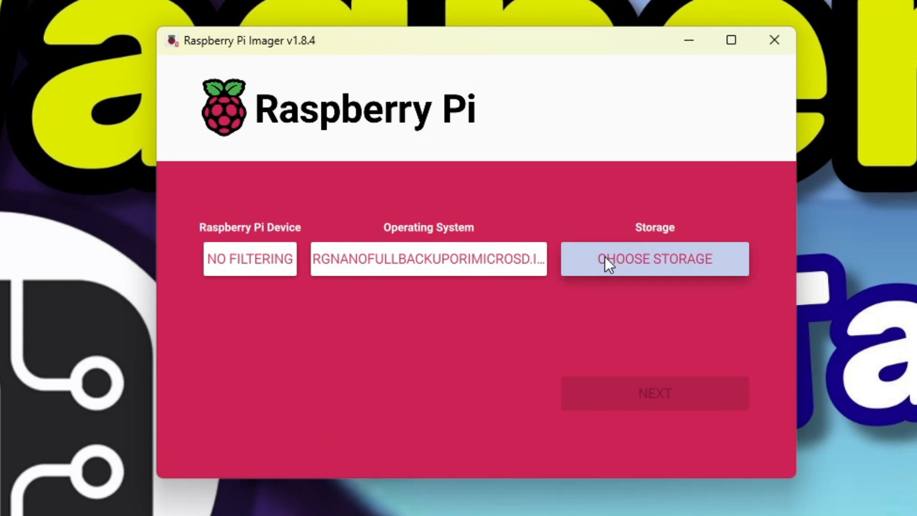
Step: Target the 124.7 GB USB card, skip OS customisation and confirm the erase
click(655, 259)
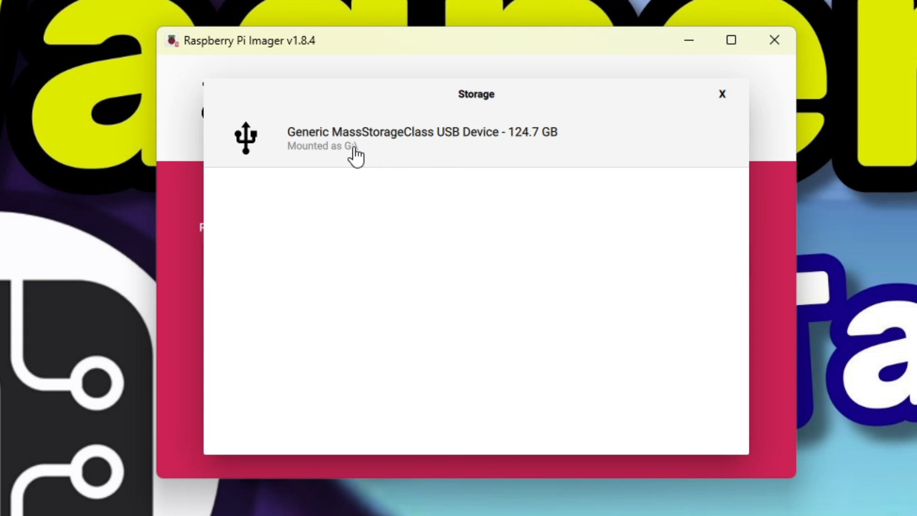
click(360, 139)
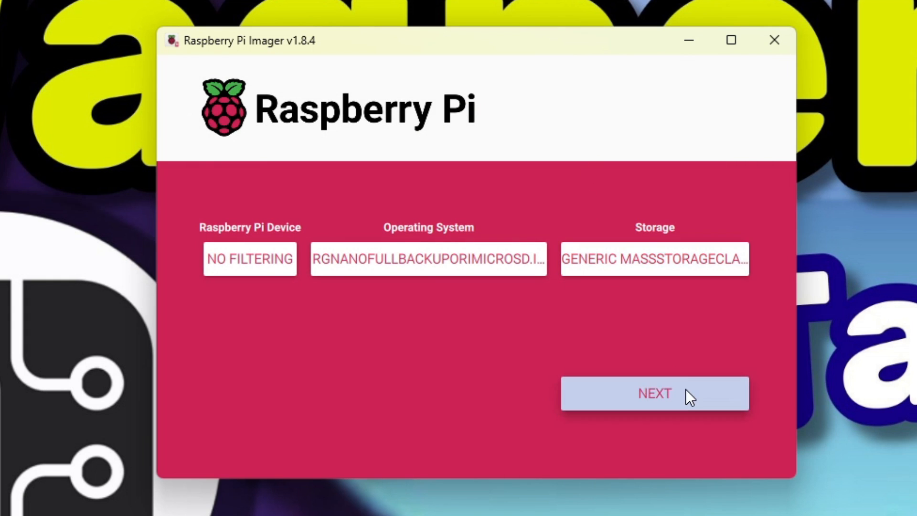
click(655, 394)
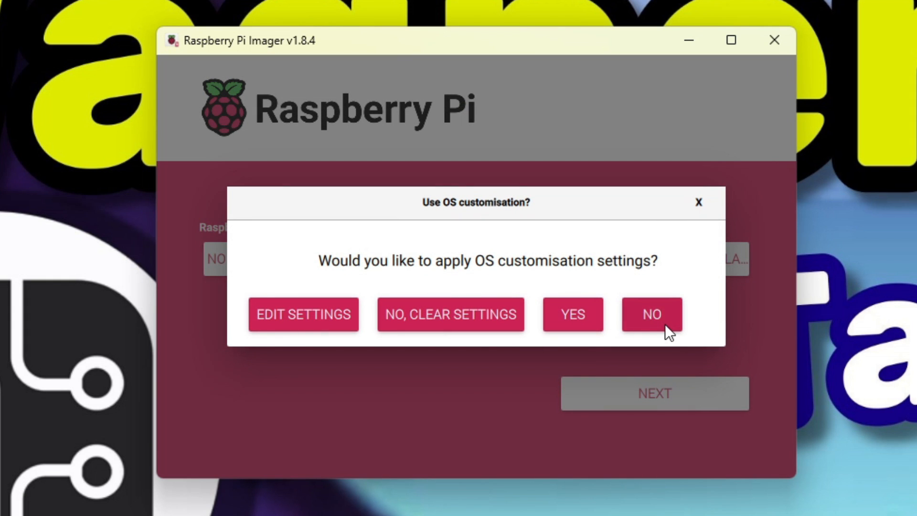
click(651, 314)
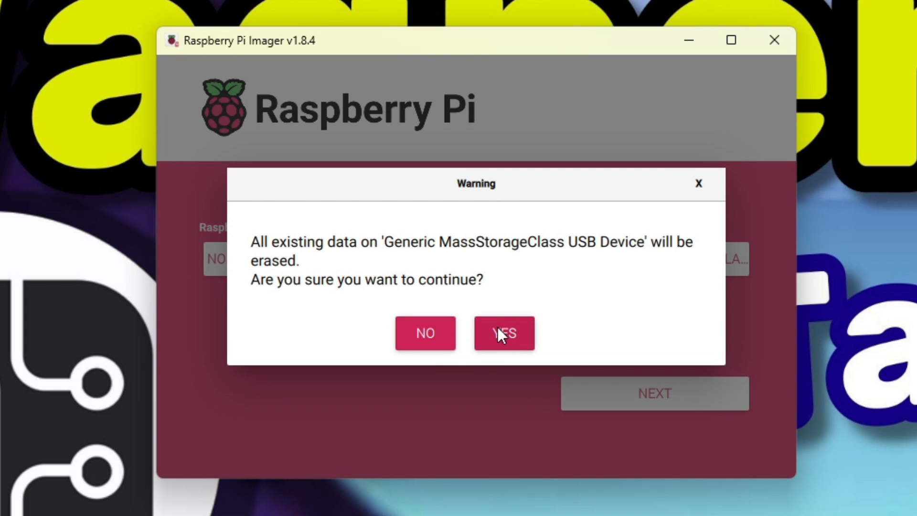
click(504, 334)
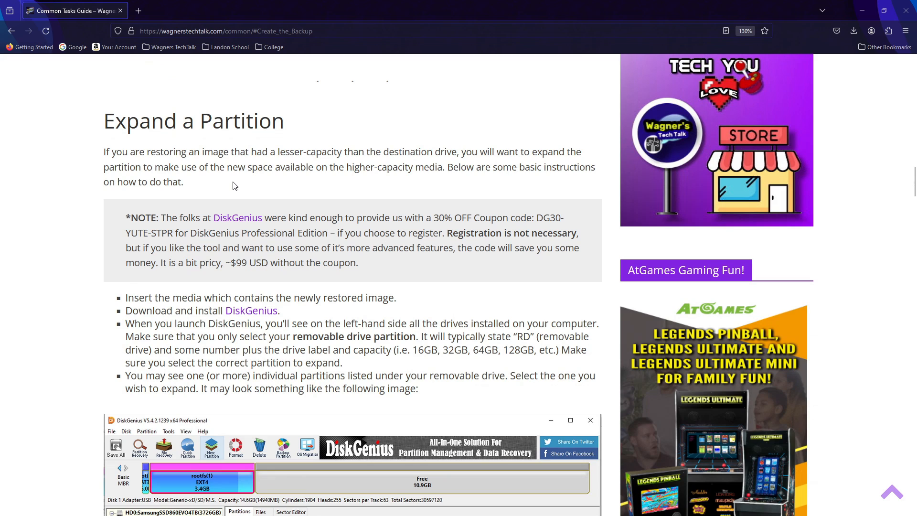
Step: Download the DiskGenius installer and accept English as the setup language
scroll(down, 3)
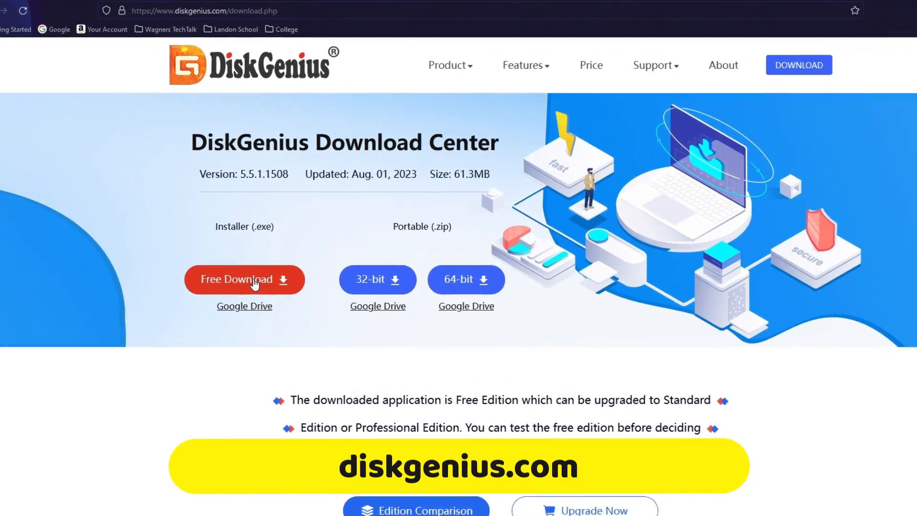
click(244, 279)
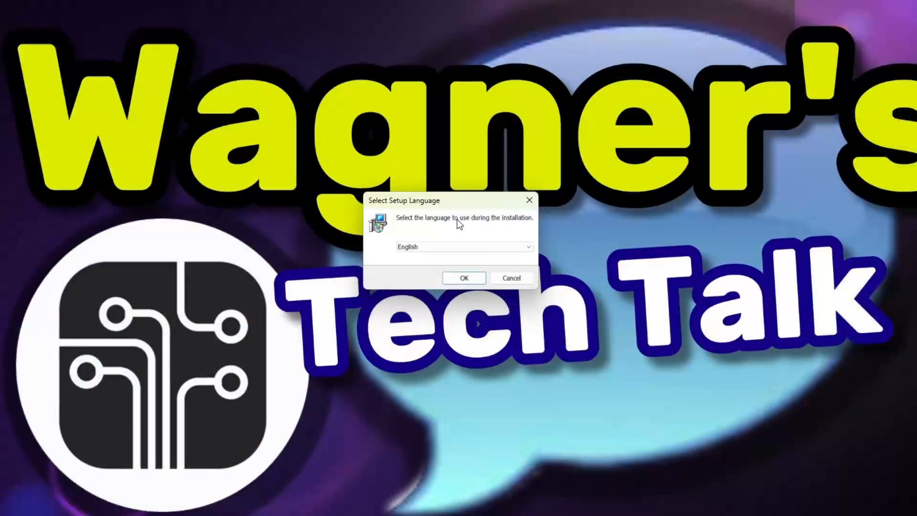
click(464, 278)
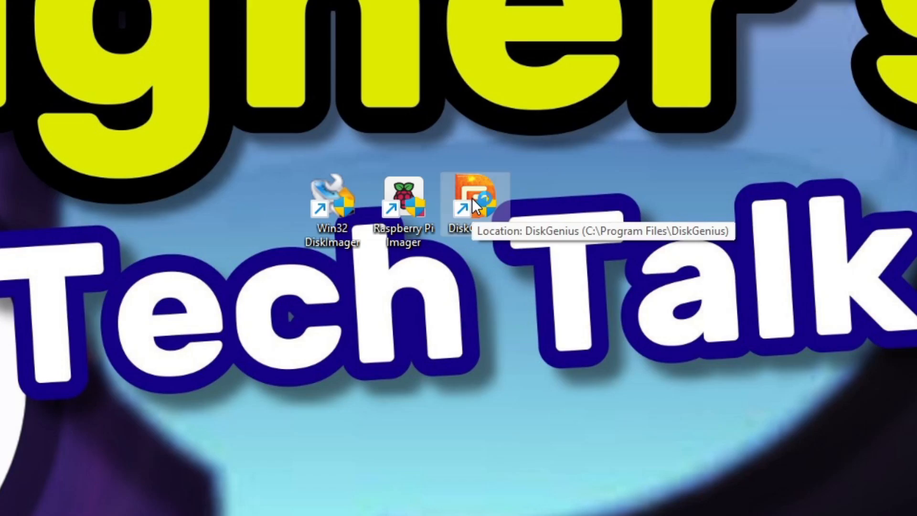
Step: Launch DiskGenius and inspect the card's rootfs, swap and 53.7 GB FAT32 Removable Disk(F:) partitions
double_click(478, 195)
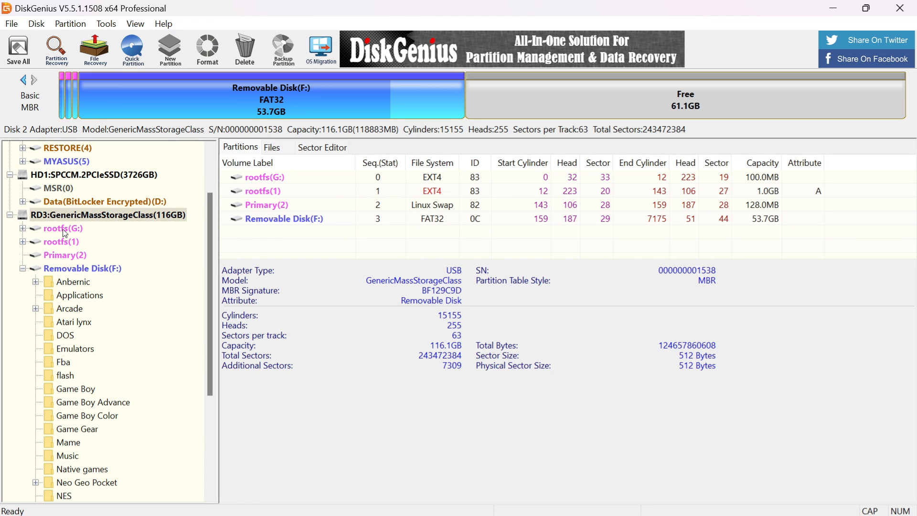
click(63, 228)
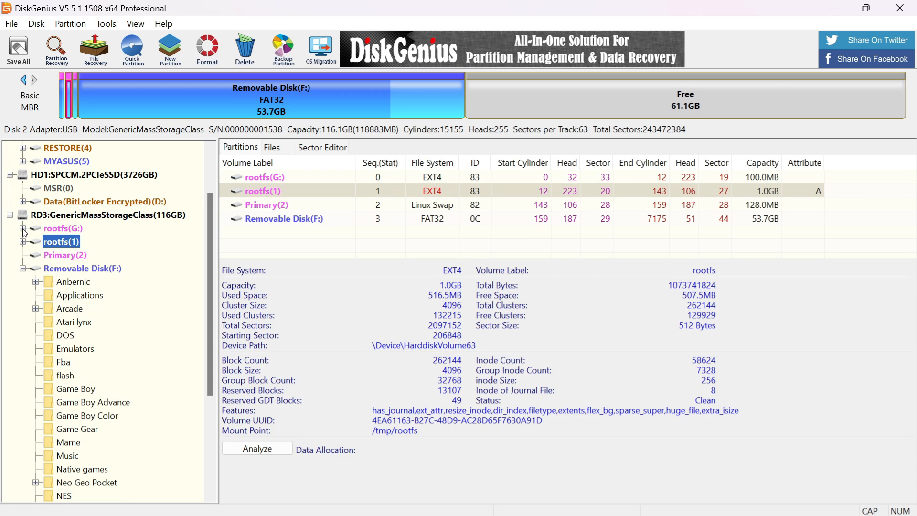
click(22, 242)
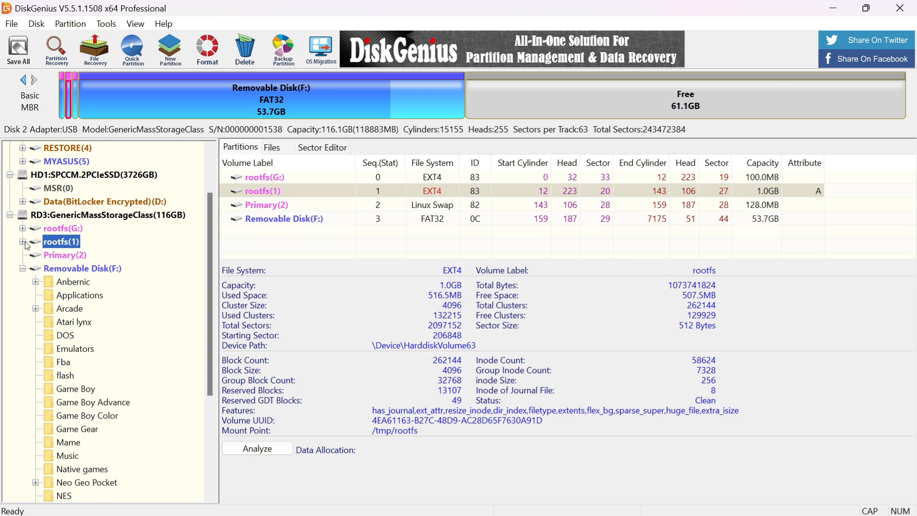
click(64, 255)
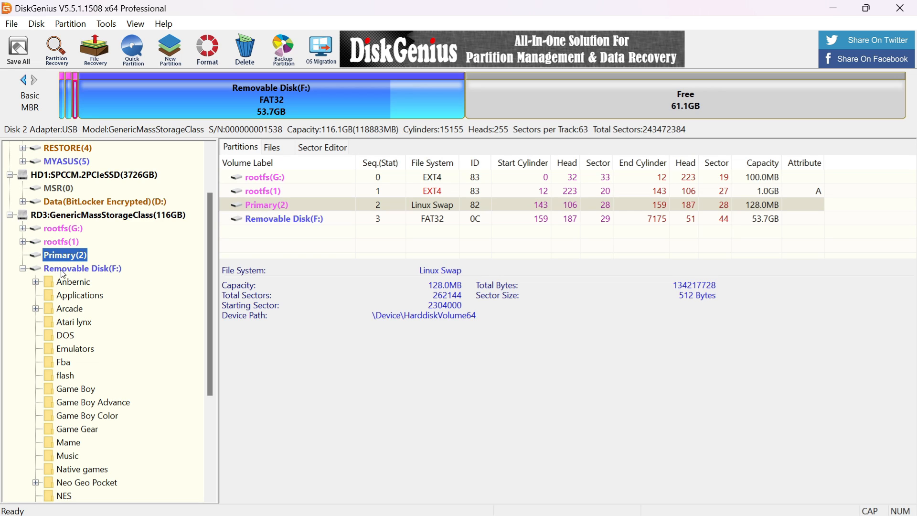
click(82, 269)
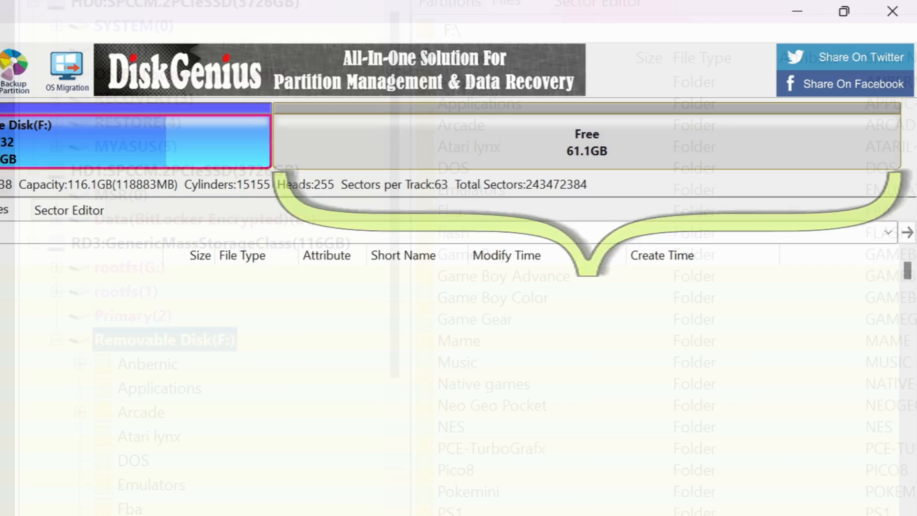
Step: Drag the Removable Disk(F:) partition edge to fill all 61.1 GB of free space
click(162, 340)
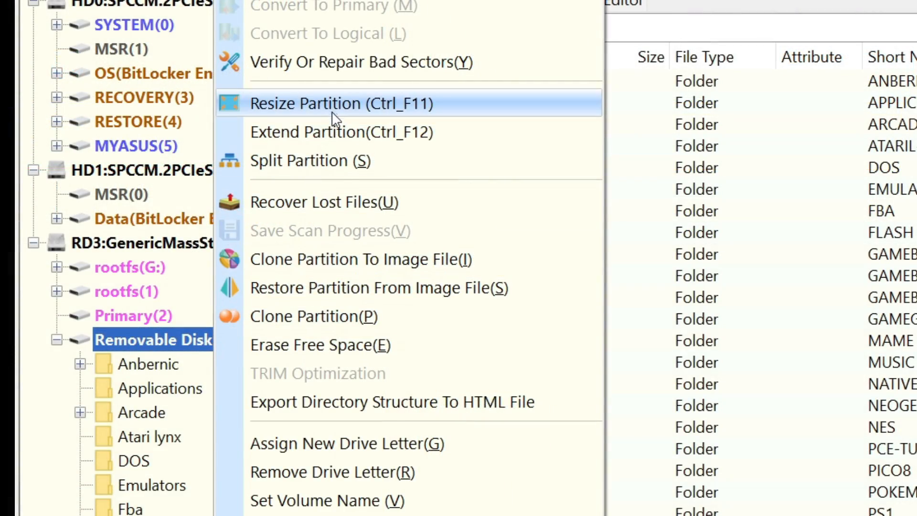
click(331, 104)
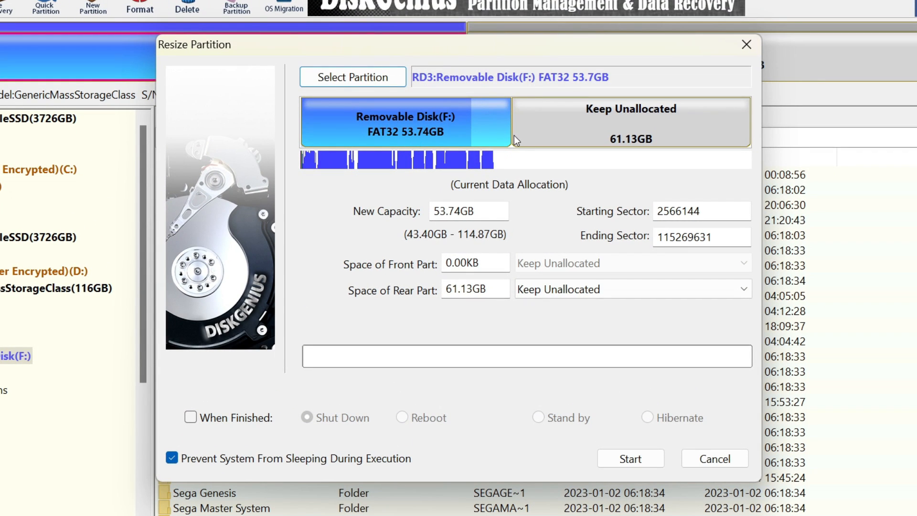
drag(512, 136, 518, 135)
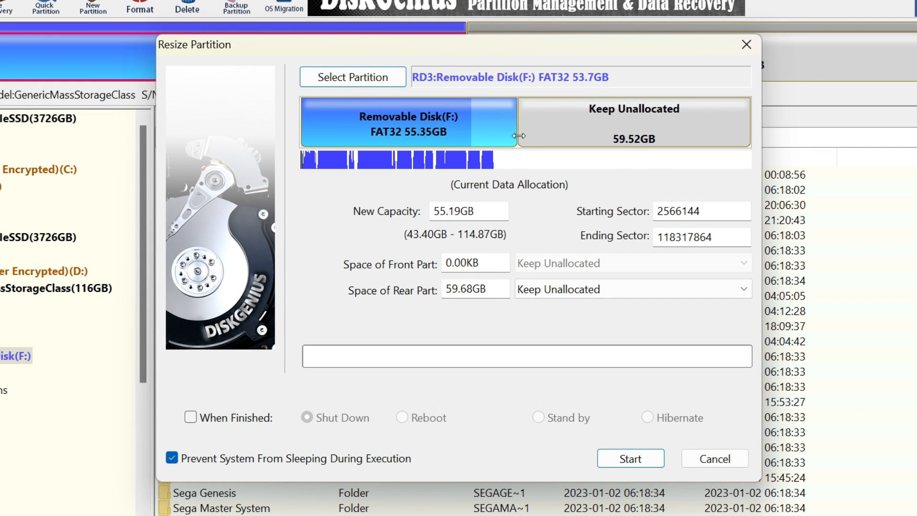
drag(518, 136, 754, 135)
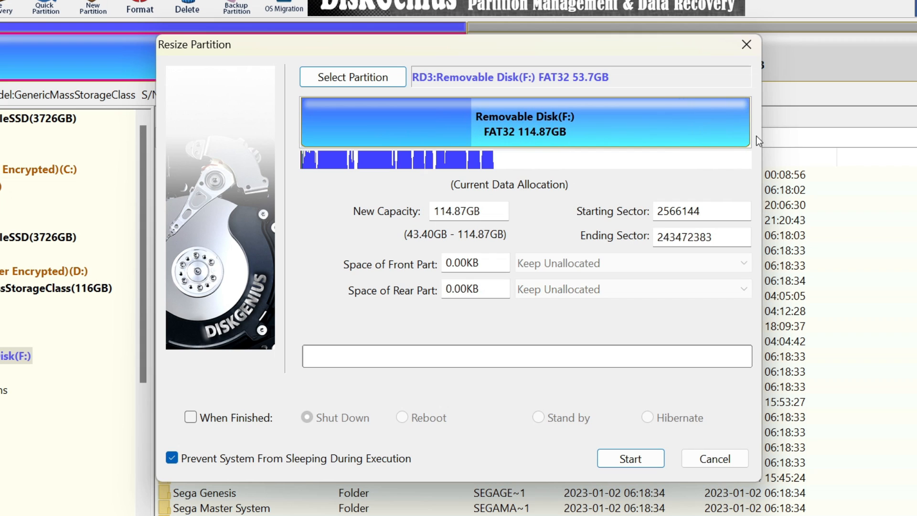
mouse_move(593, 436)
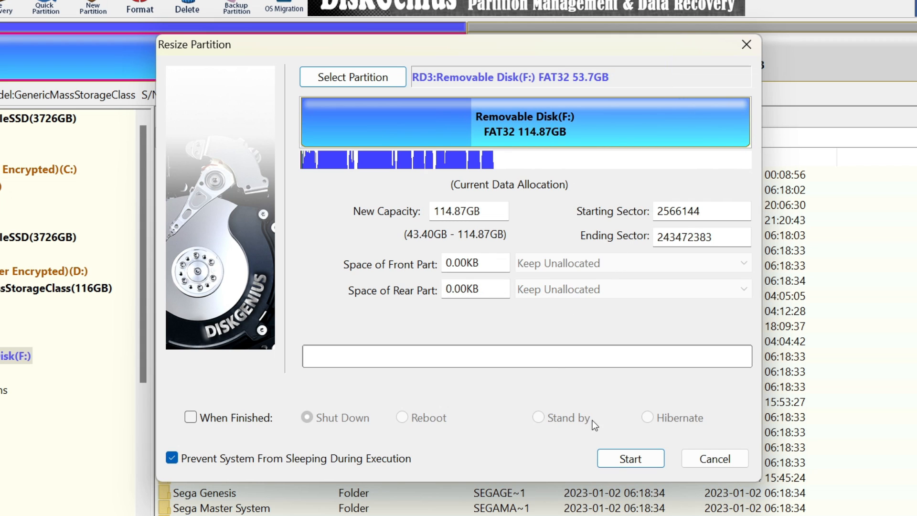
Step: Run the resize to 114.87 GB, confirming both prompts, and close the finished dialog
click(631, 458)
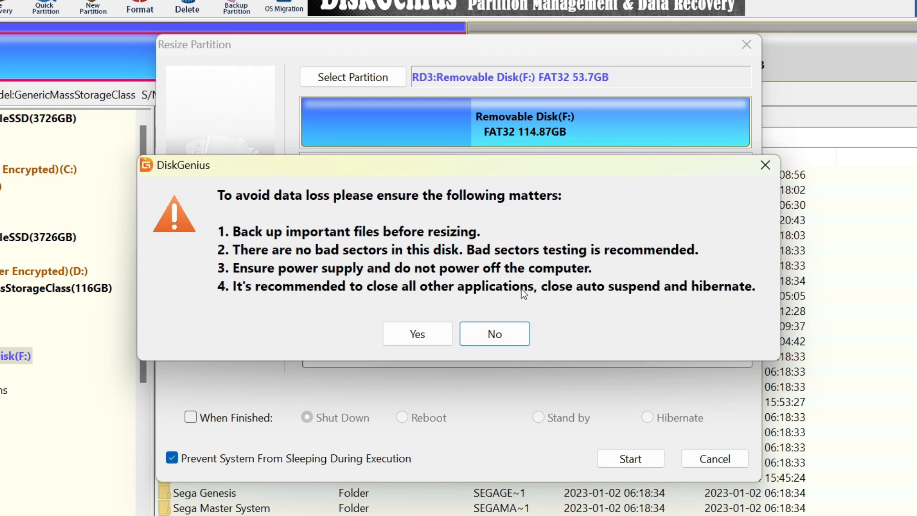
mouse_move(461, 297)
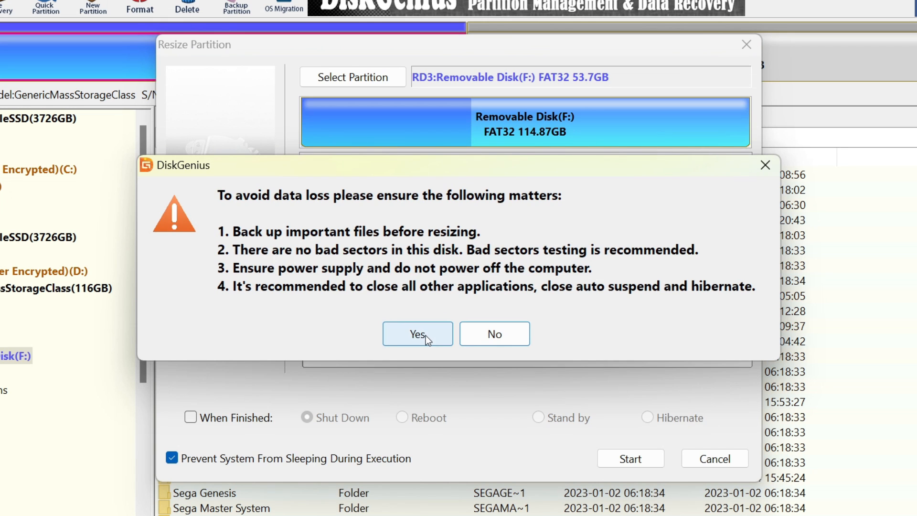
click(417, 334)
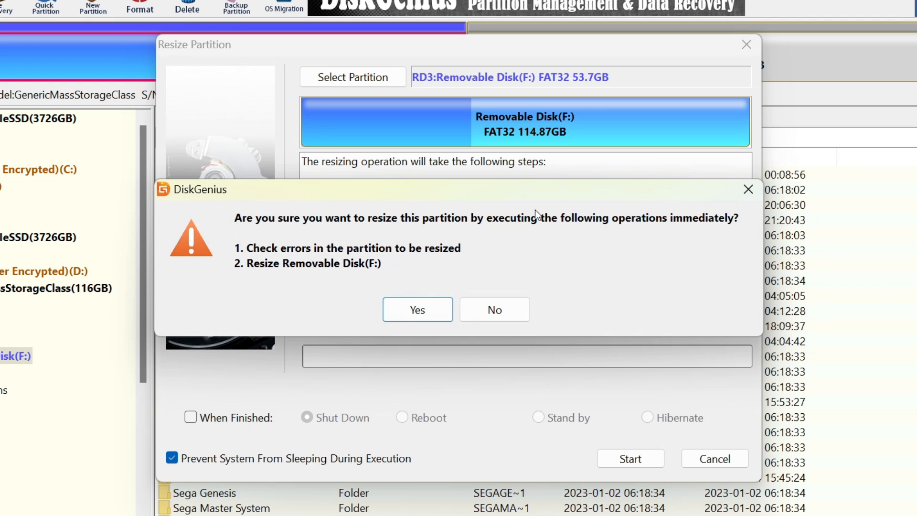
mouse_move(446, 287)
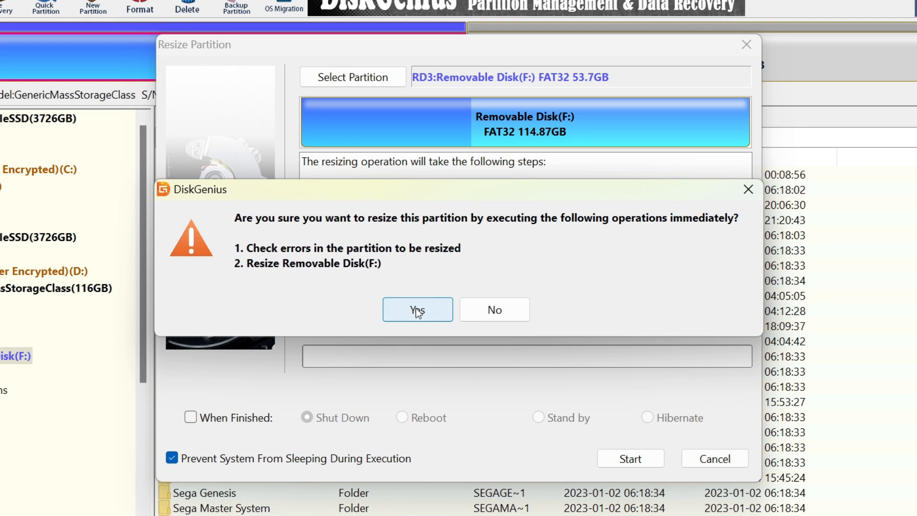
click(417, 309)
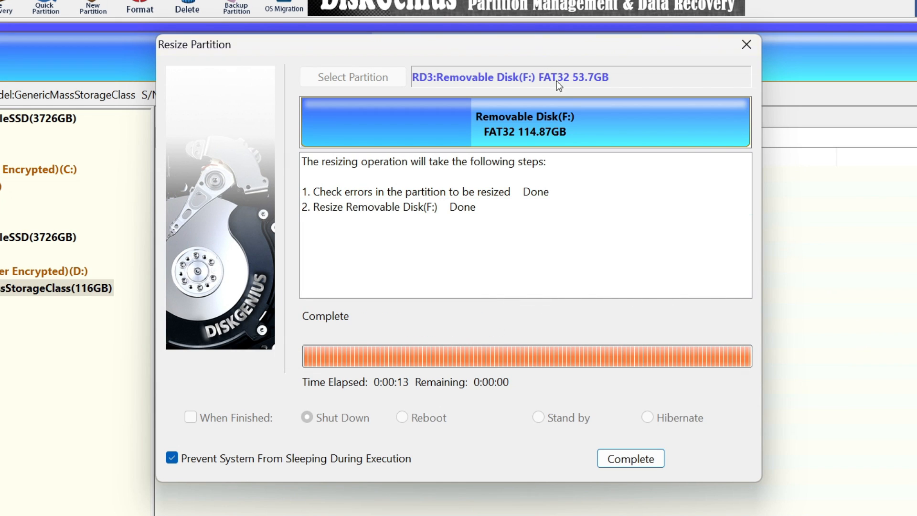
click(631, 459)
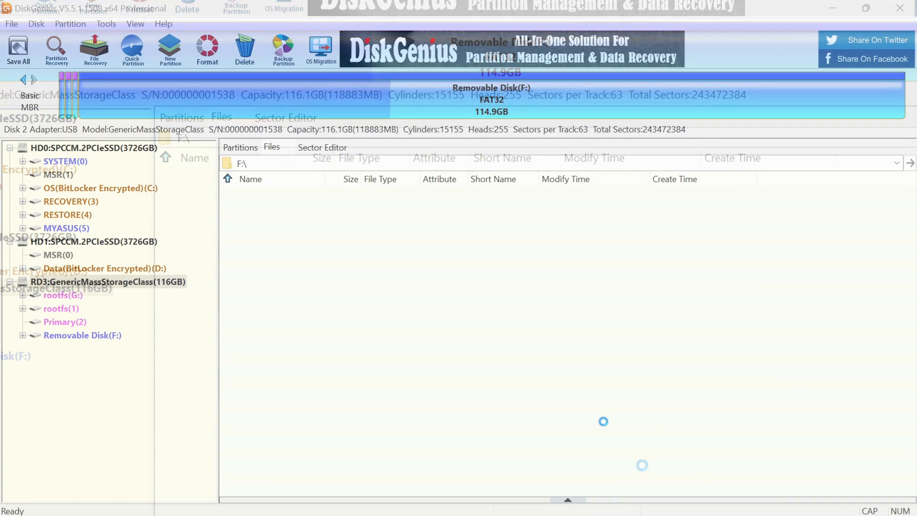